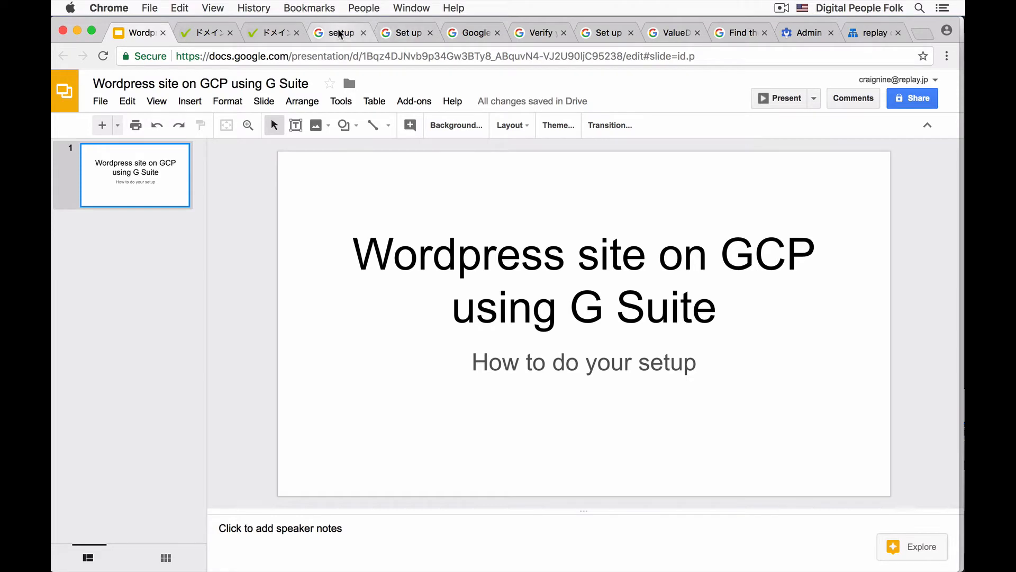
# Show the 'setup g suite domain' results down to the domain verification snippet.
pyautogui.click(340, 32)
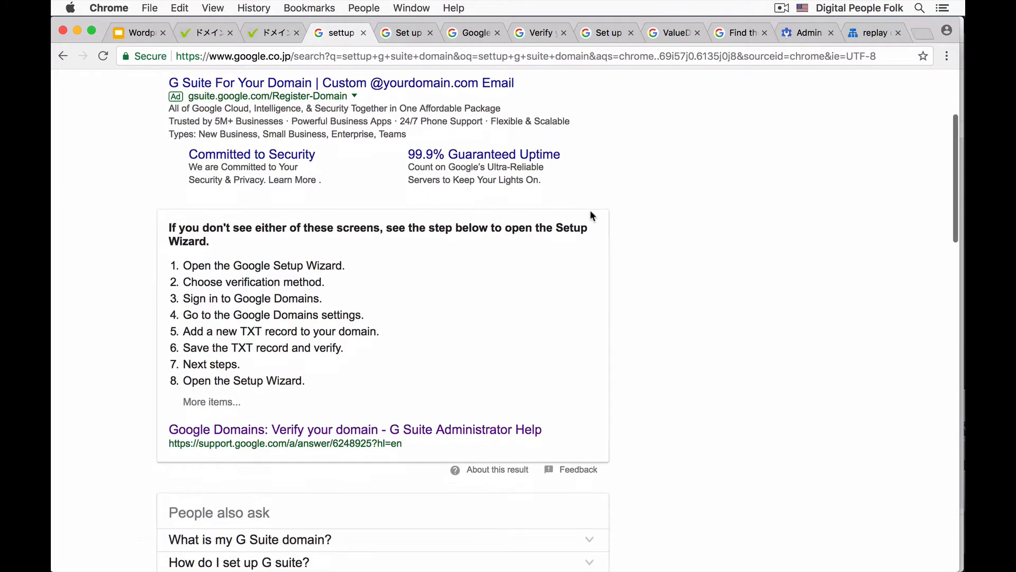
pyautogui.scroll(-3)
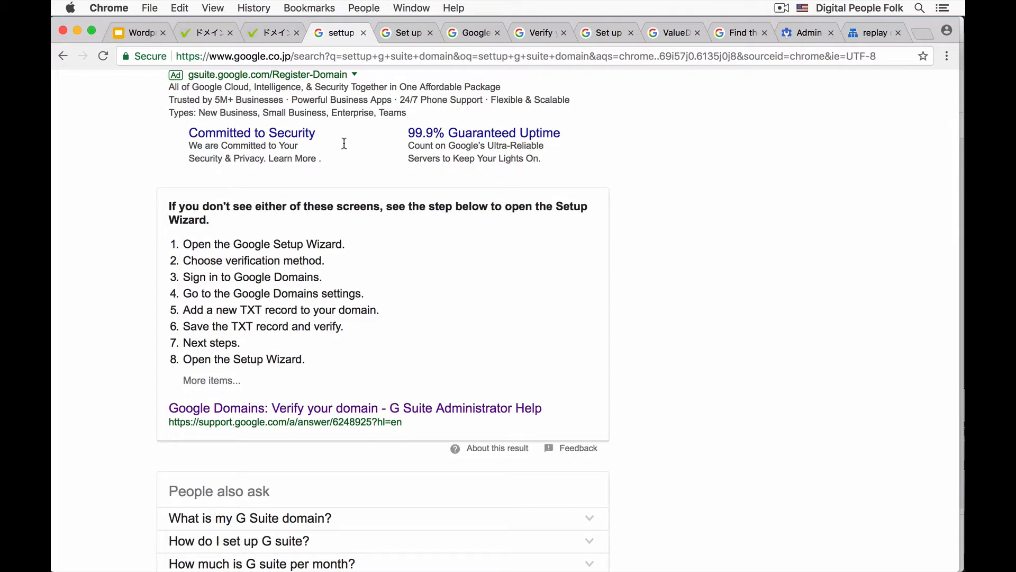
# Scroll the host-specific MX records help page's host list to find Value-Domain.
pyautogui.click(407, 33)
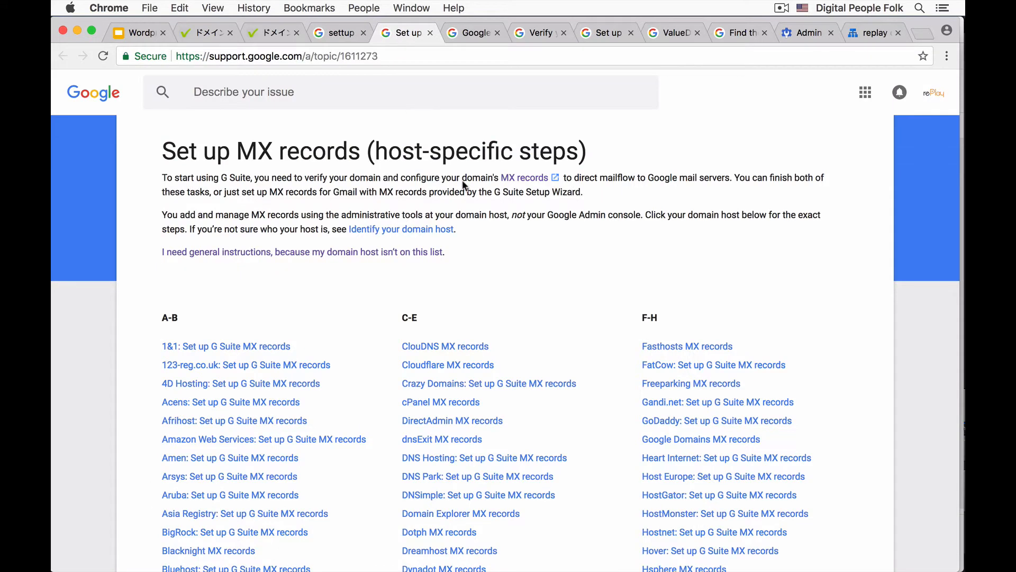
pyautogui.scroll(-3)
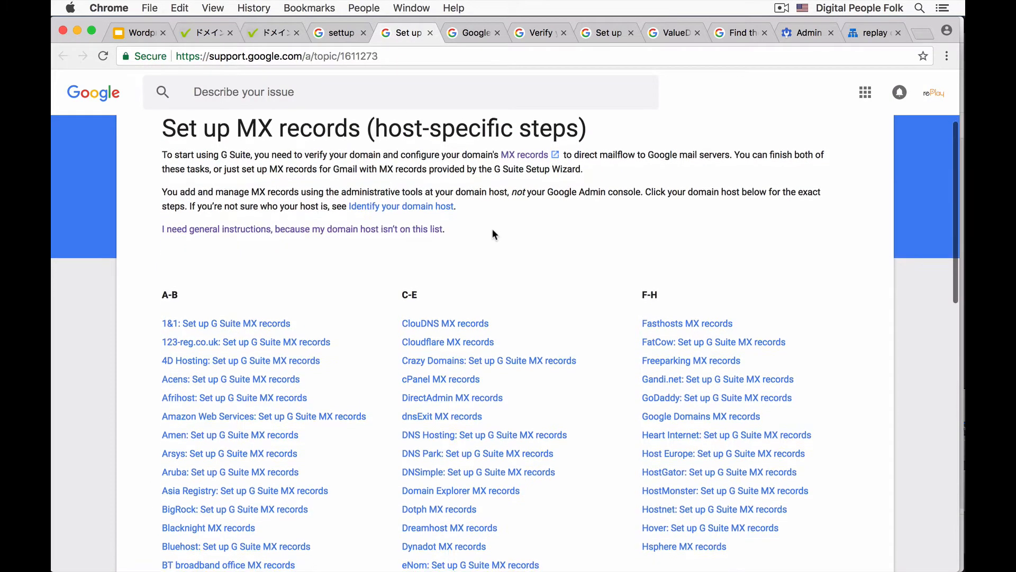
pyautogui.scroll(-3)
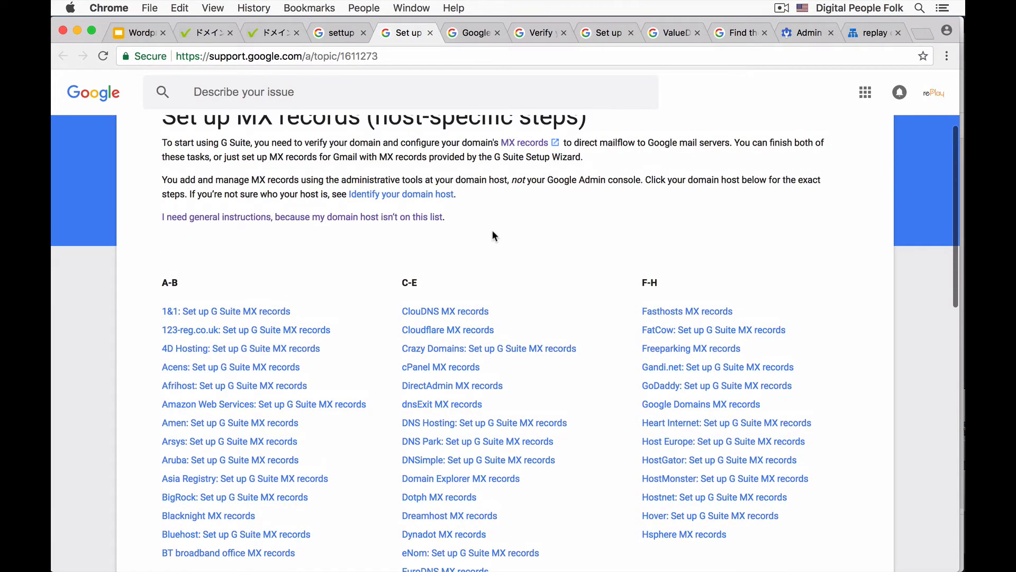
pyautogui.scroll(-3)
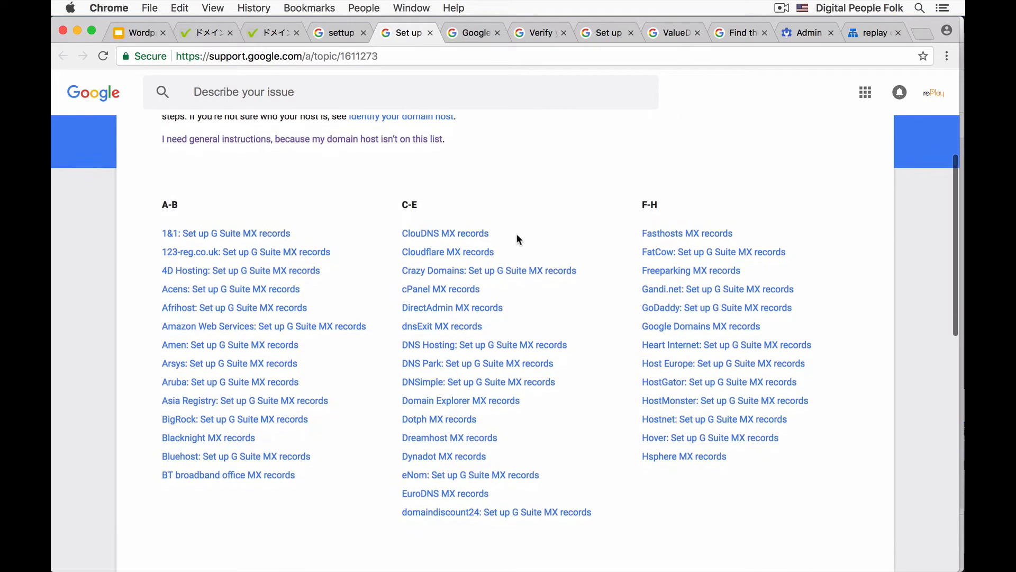
pyautogui.scroll(-3)
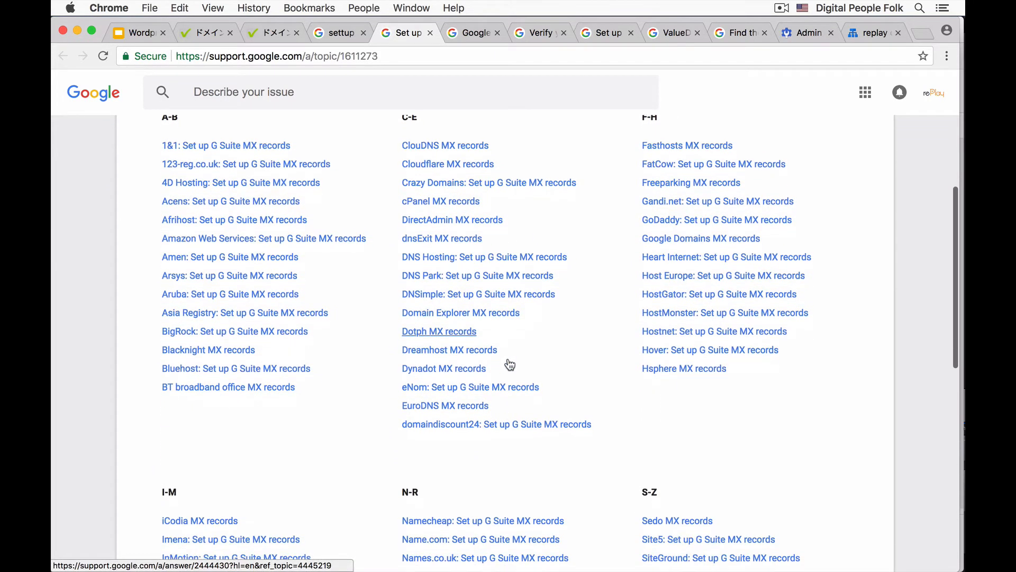
pyautogui.scroll(-3)
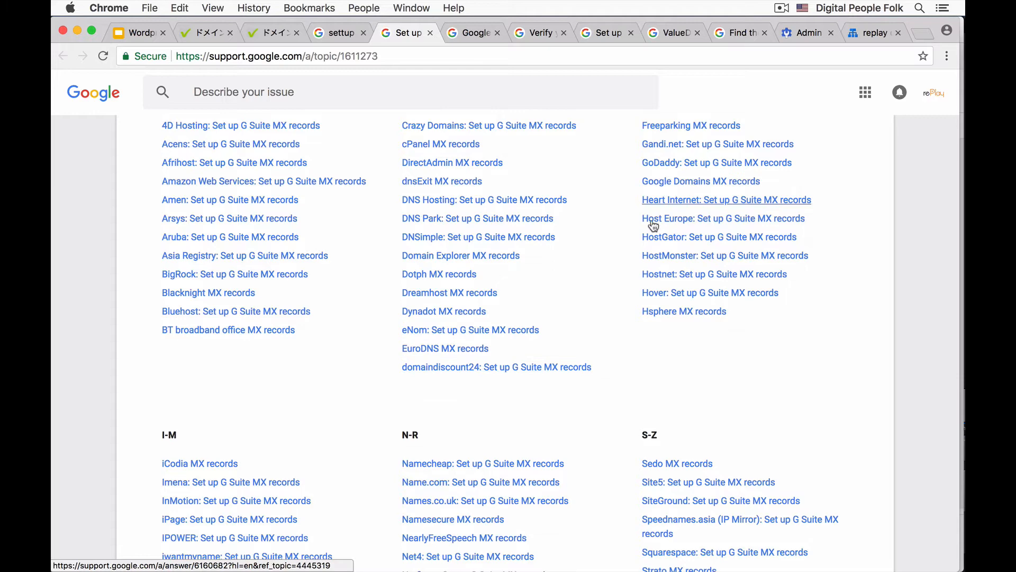
pyautogui.scroll(-3)
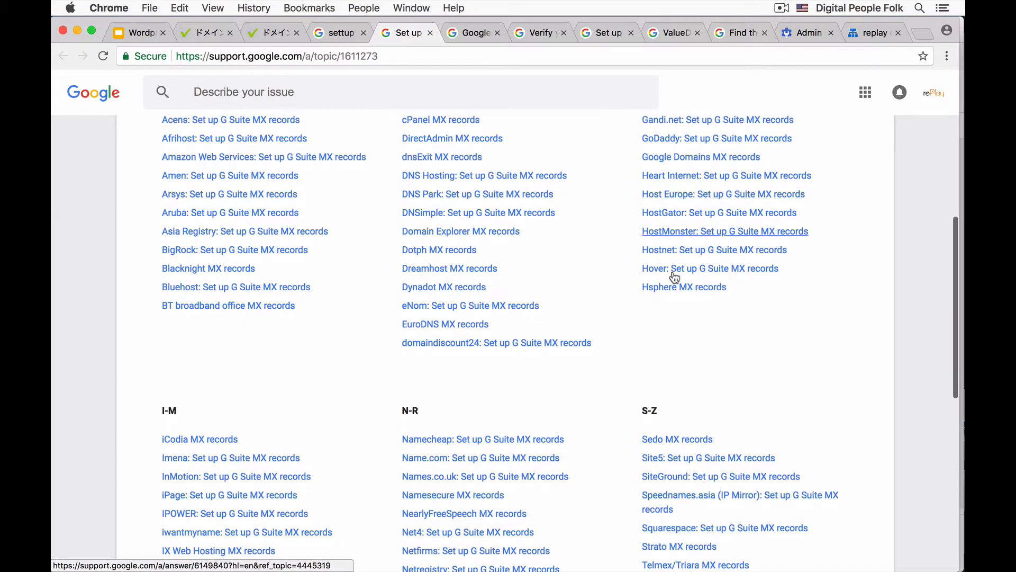
pyautogui.scroll(-3)
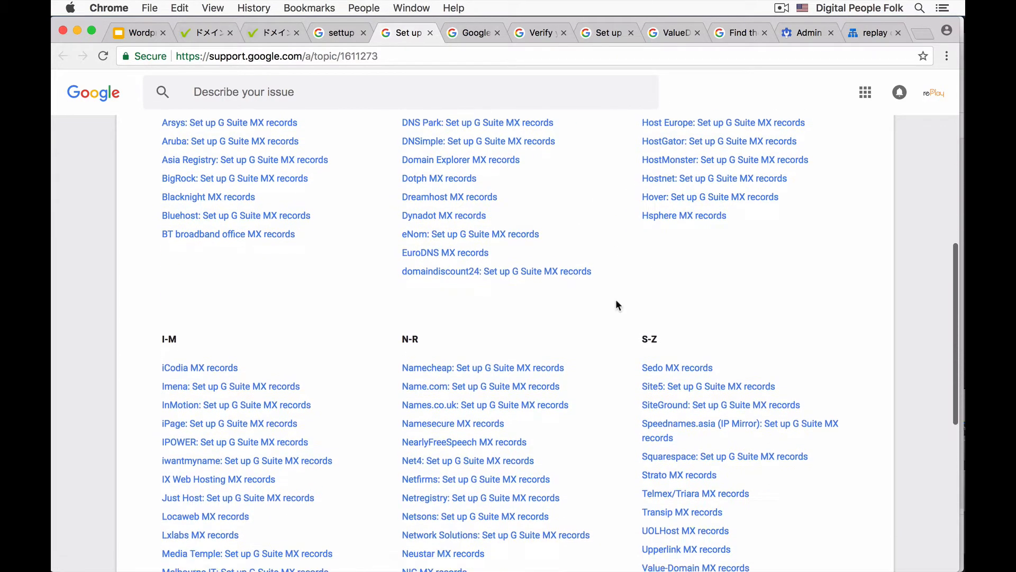
pyautogui.scroll(-3)
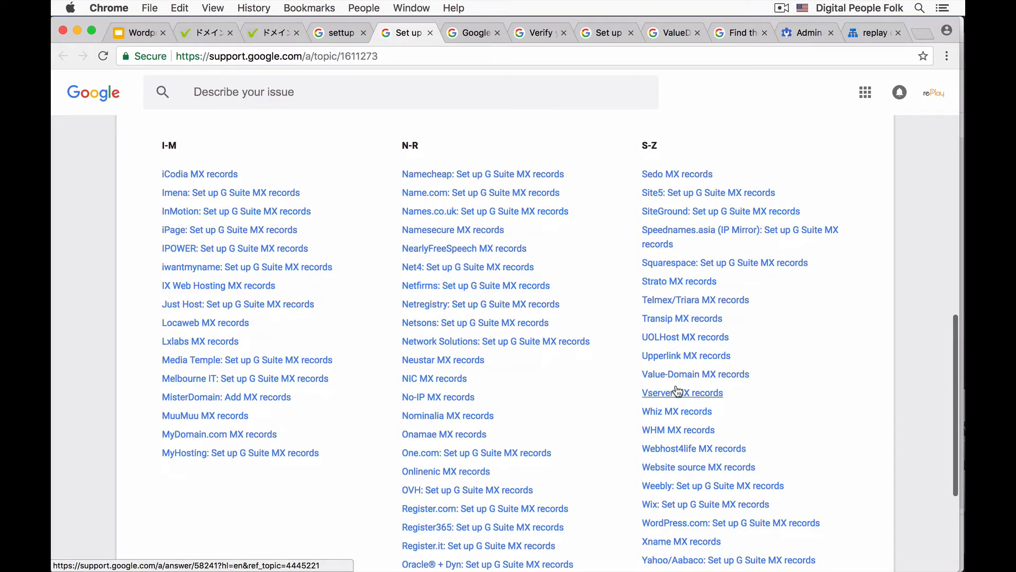
pyautogui.scroll(3)
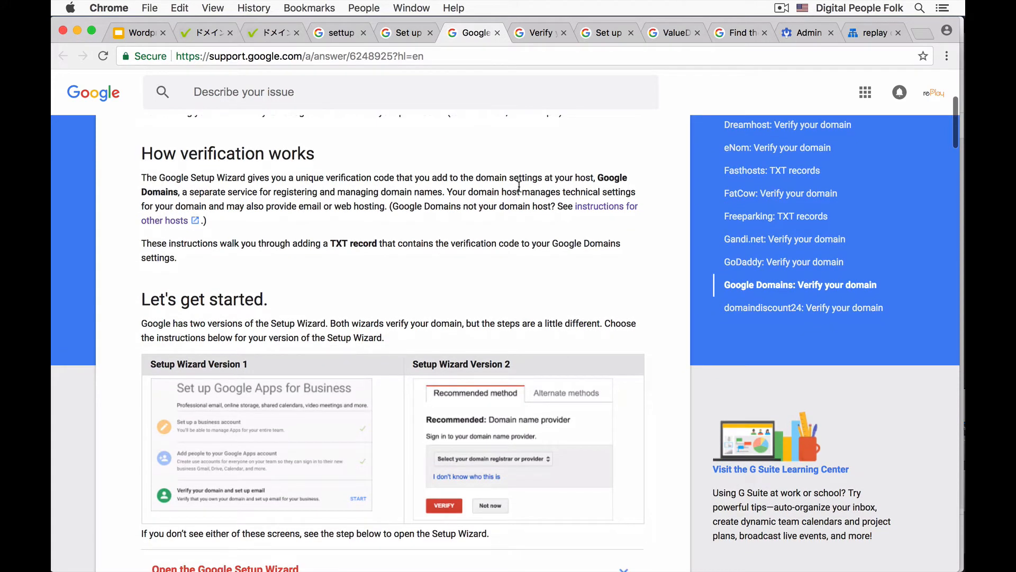
# Scroll through the Setup Wizard Version 1 domain verification instructions.
pyautogui.scroll(-3)
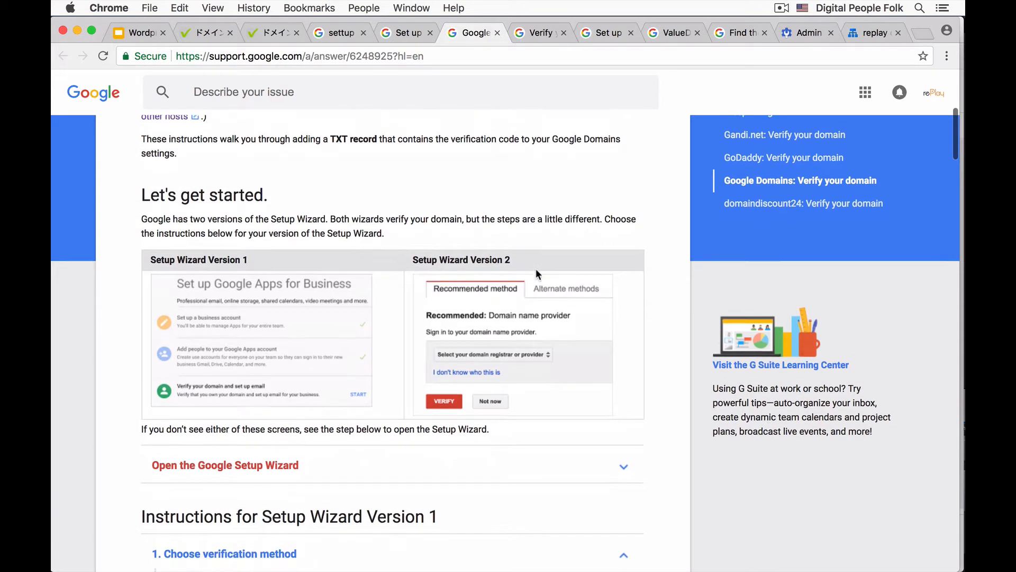
pyautogui.scroll(-3)
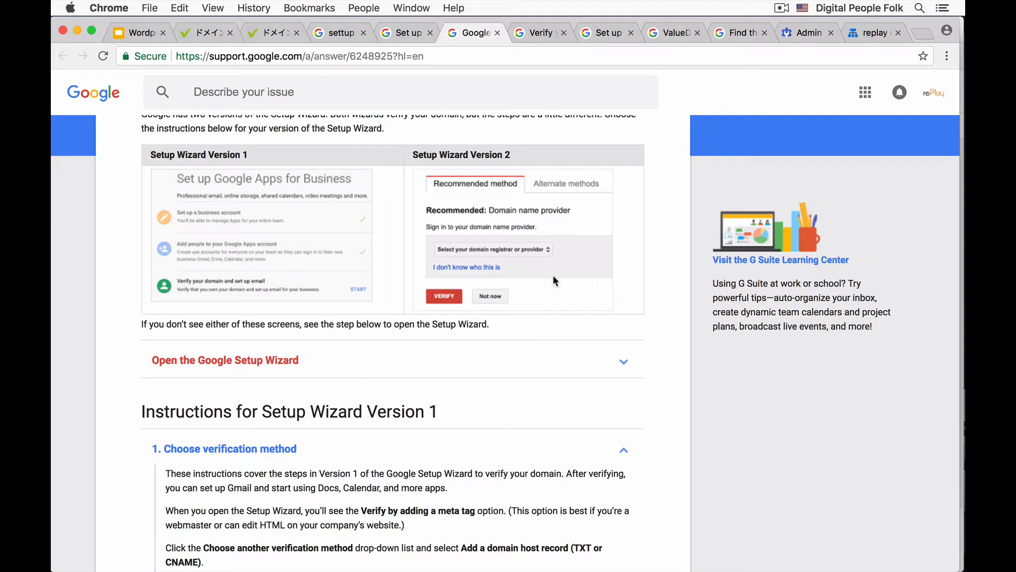
pyautogui.moveTo(557, 317)
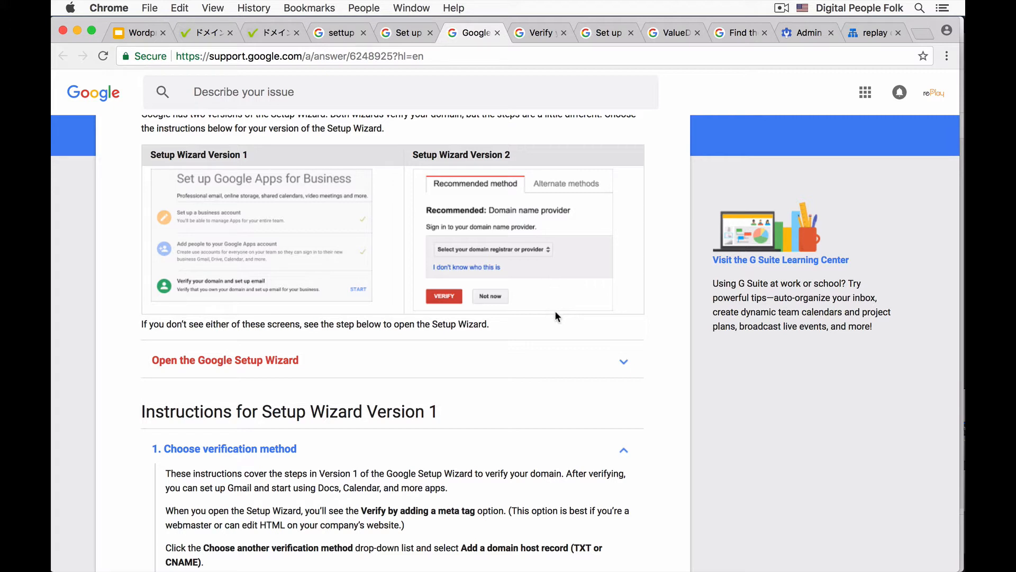
pyautogui.moveTo(545, 312)
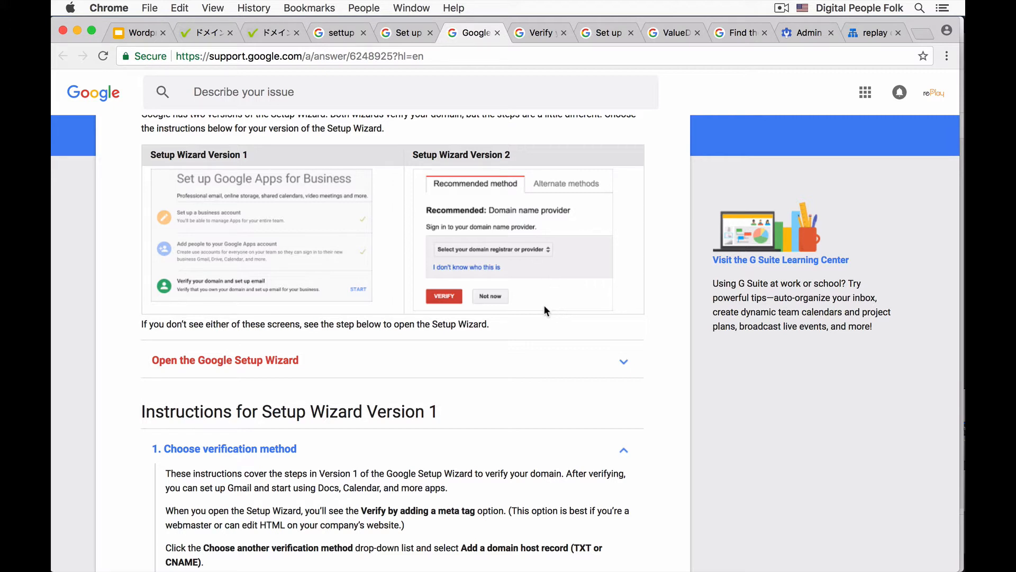
pyautogui.scroll(-3)
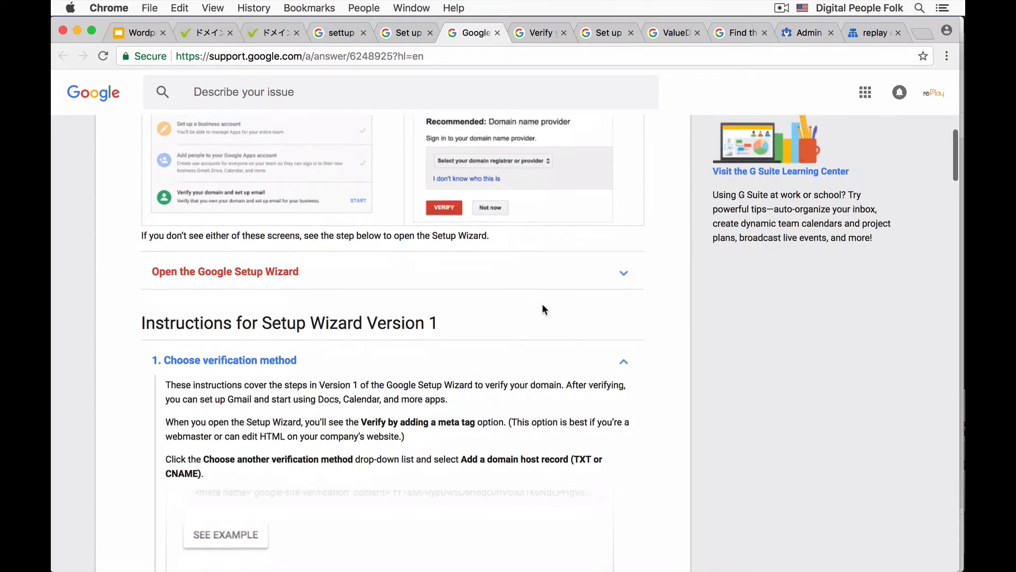
pyautogui.scroll(-3)
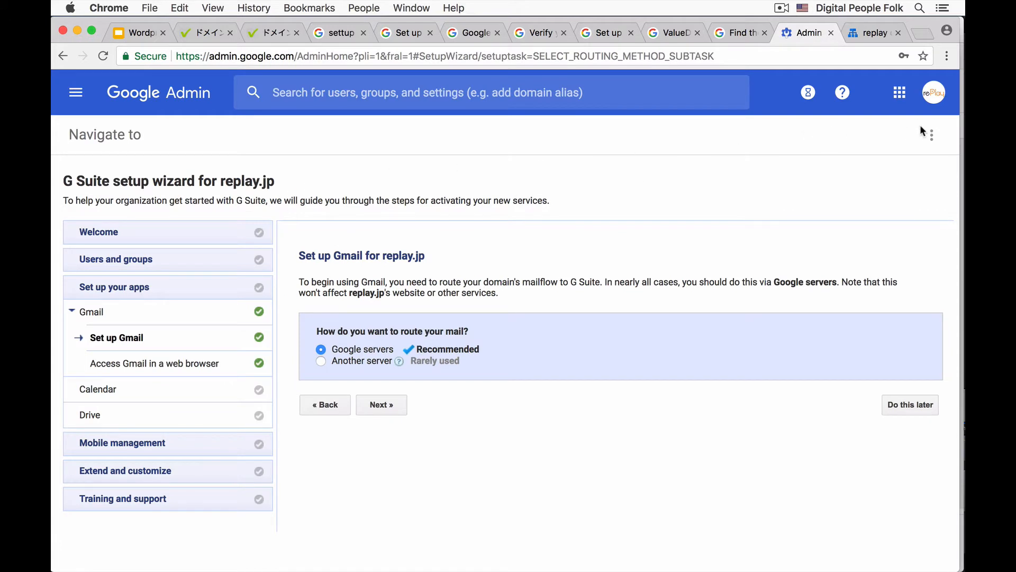
# Open the Set up Gmail step for replay.jp in the Admin setup wizard.
pyautogui.click(930, 134)
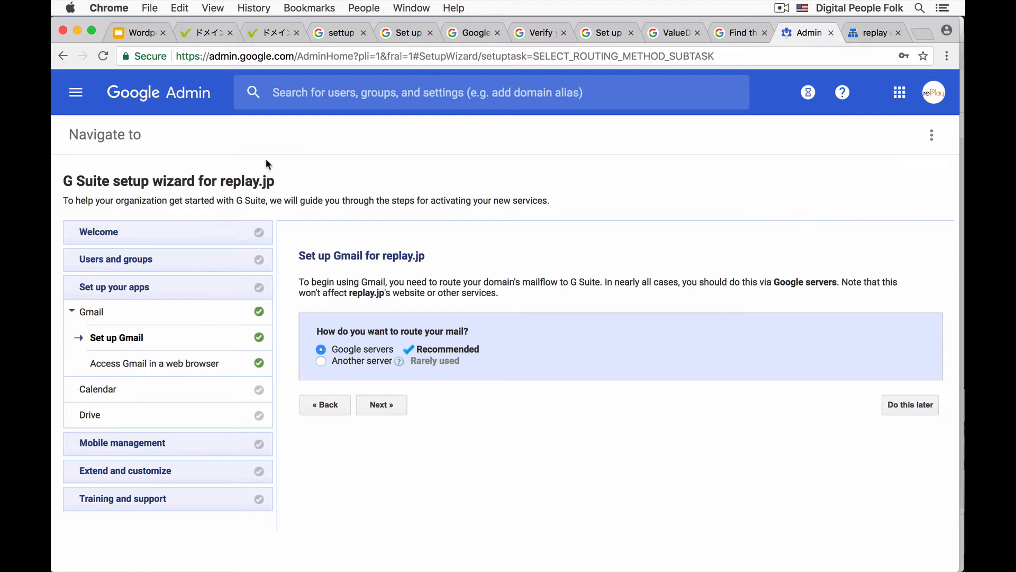
pyautogui.moveTo(184, 340)
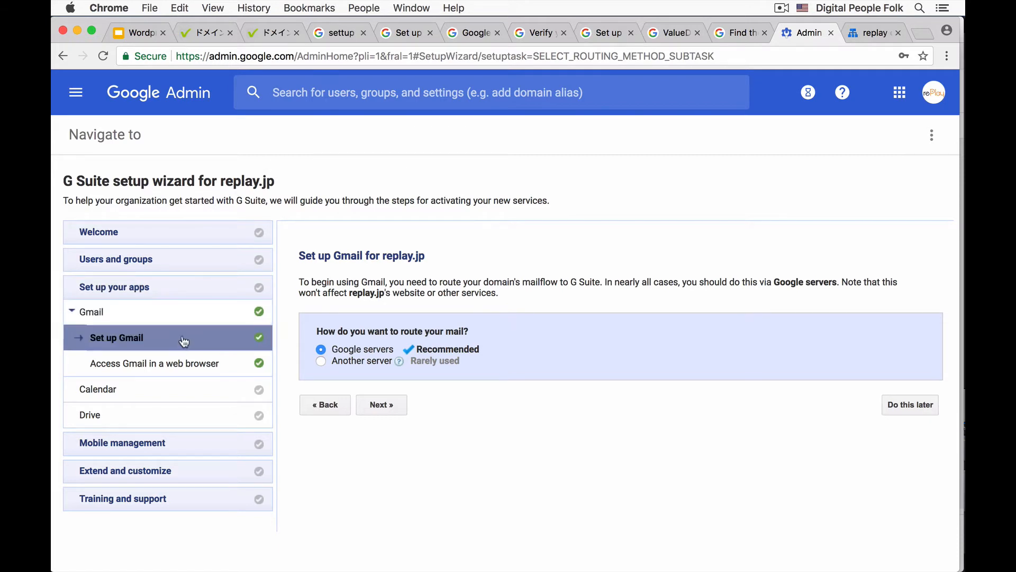
pyautogui.moveTo(146, 342)
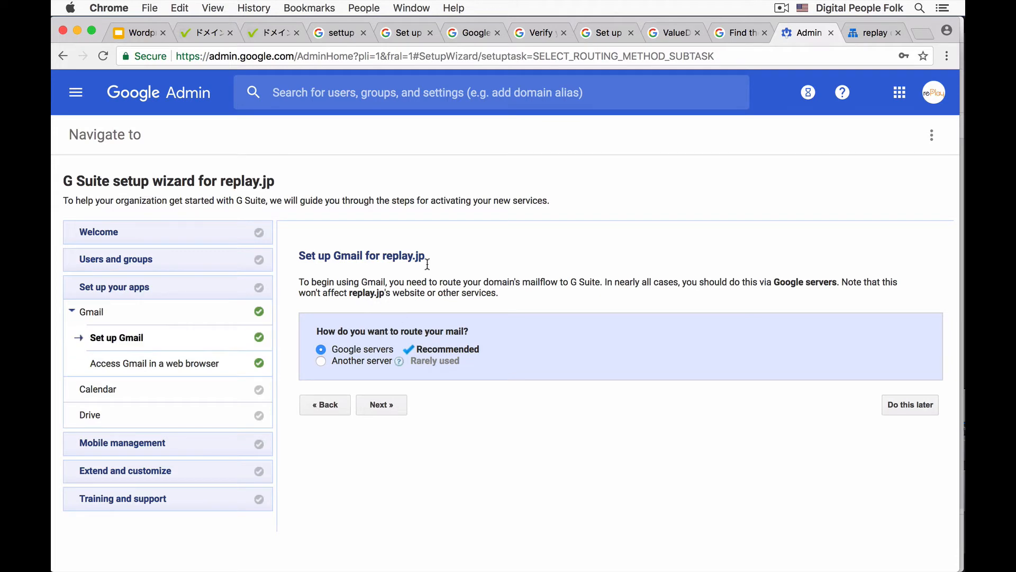
pyautogui.moveTo(358, 360)
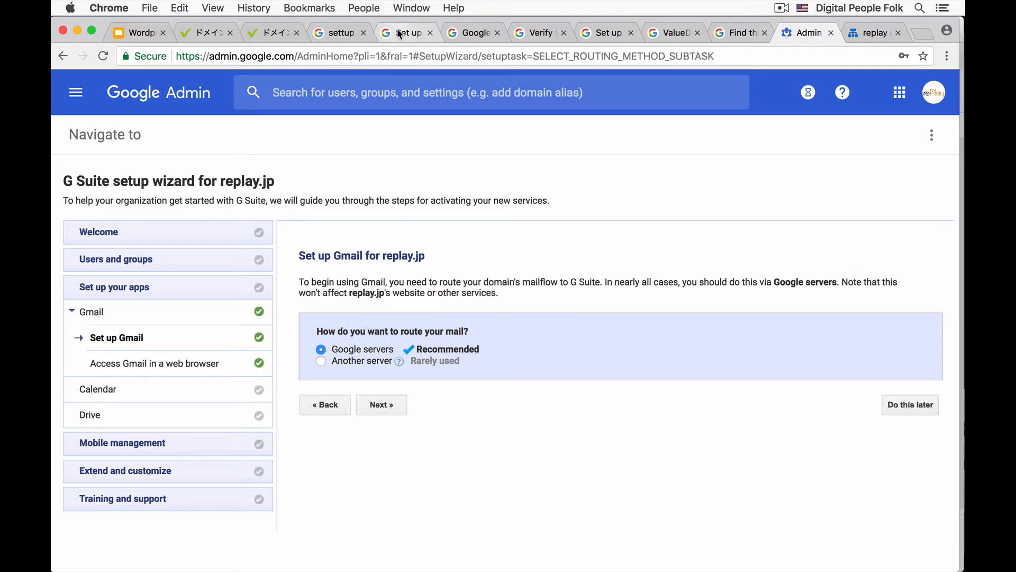
# Read the Setup Wizard Version 1 steps on choosing a TXT or CNAME record.
pyautogui.click(473, 32)
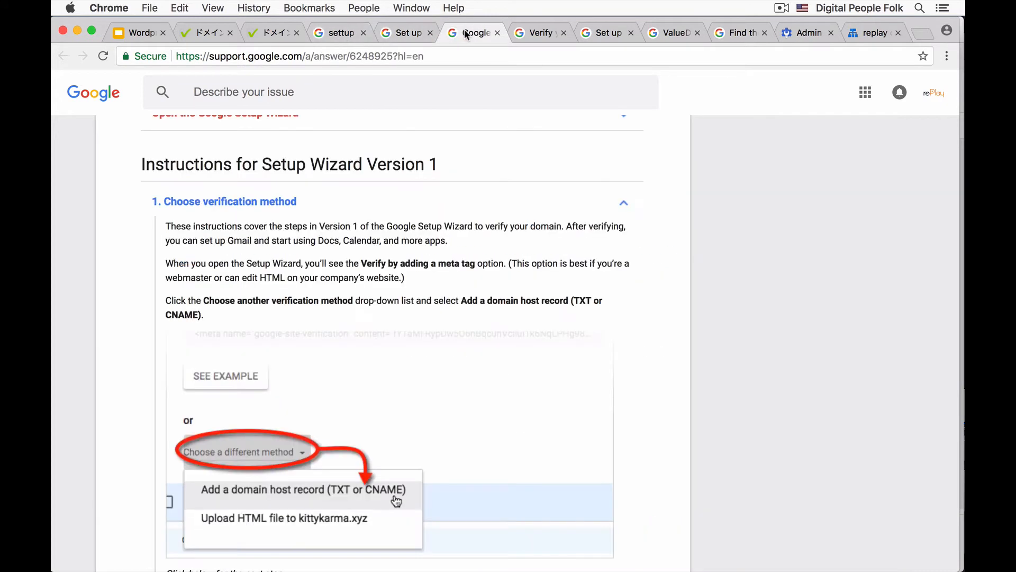
pyautogui.scroll(-3)
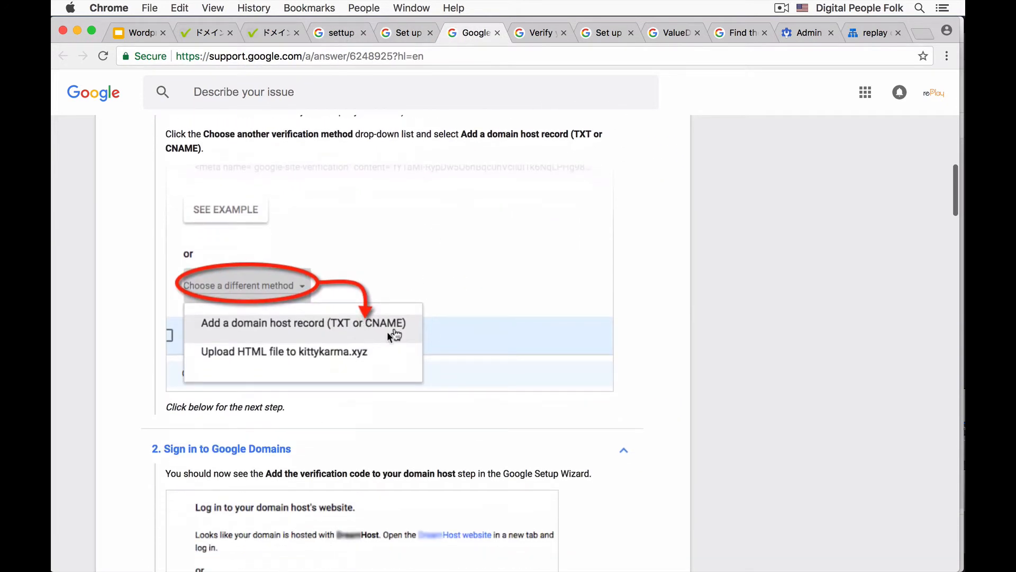
pyautogui.moveTo(397, 335)
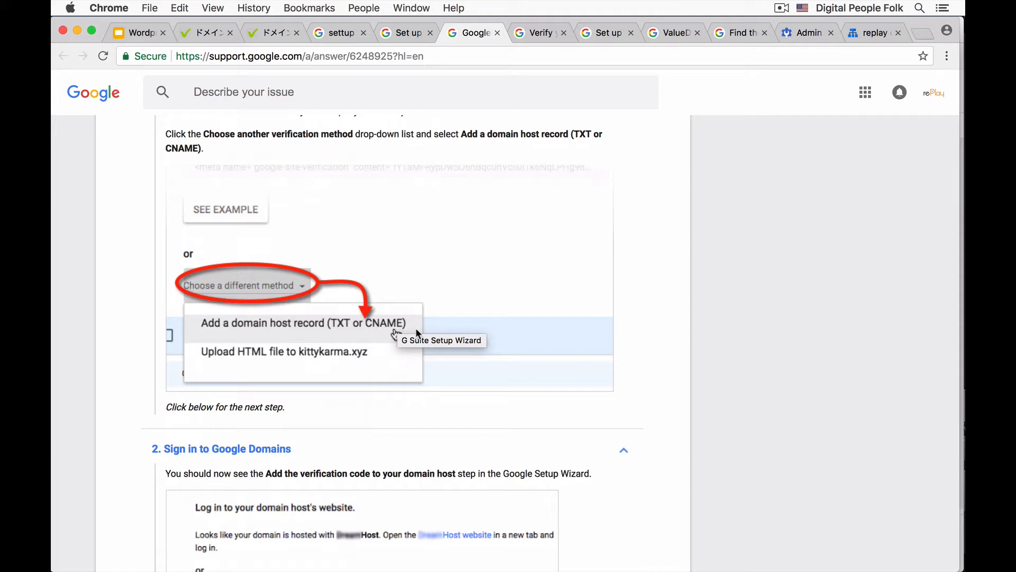
pyautogui.scroll(-3)
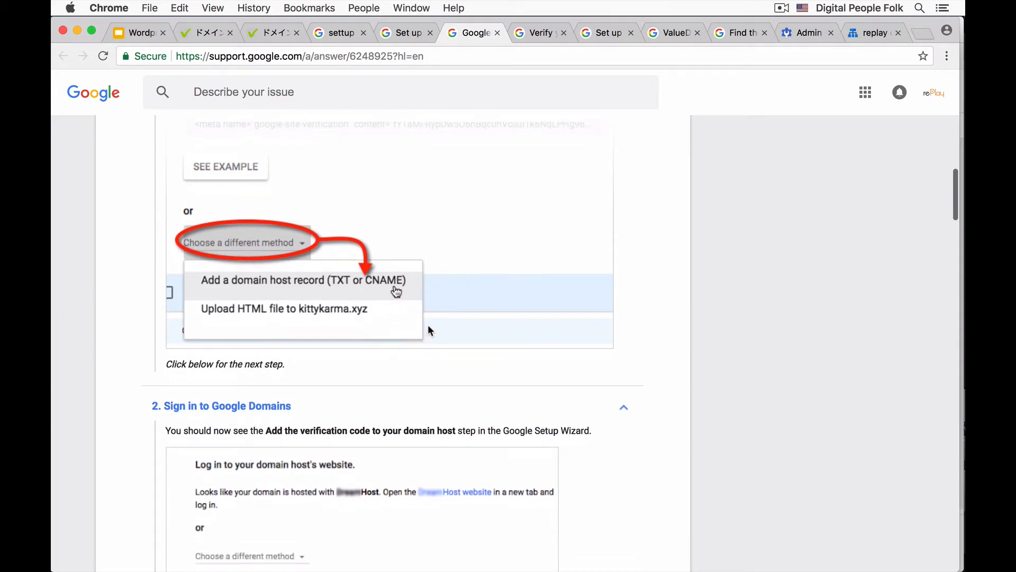
pyautogui.moveTo(444, 327)
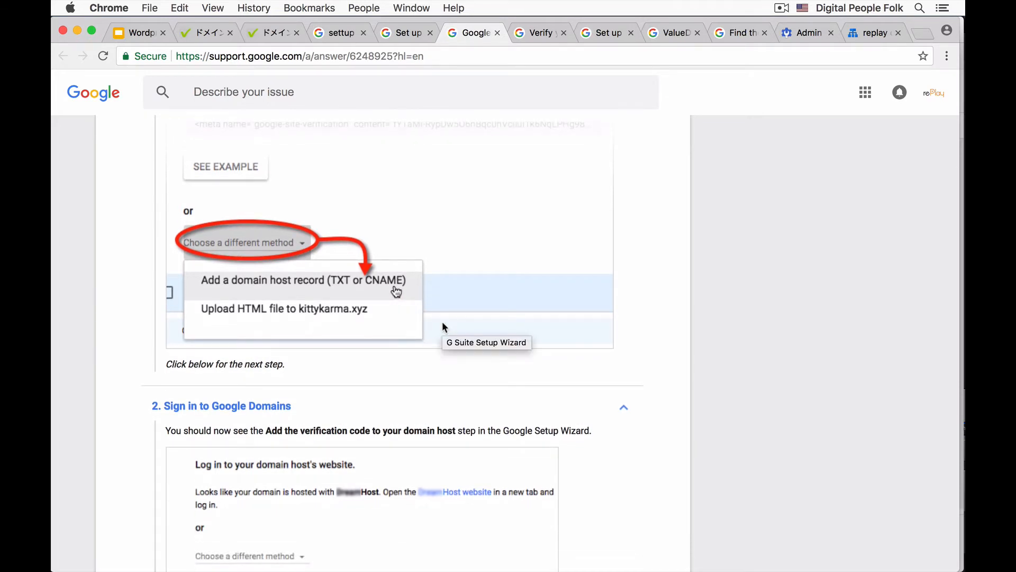
pyautogui.scroll(-3)
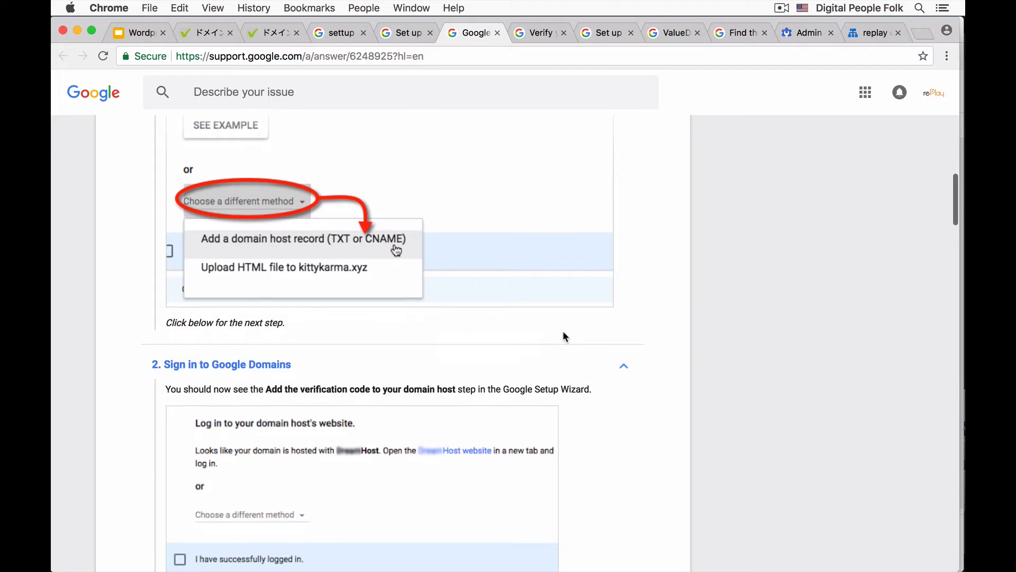
pyautogui.scroll(-3)
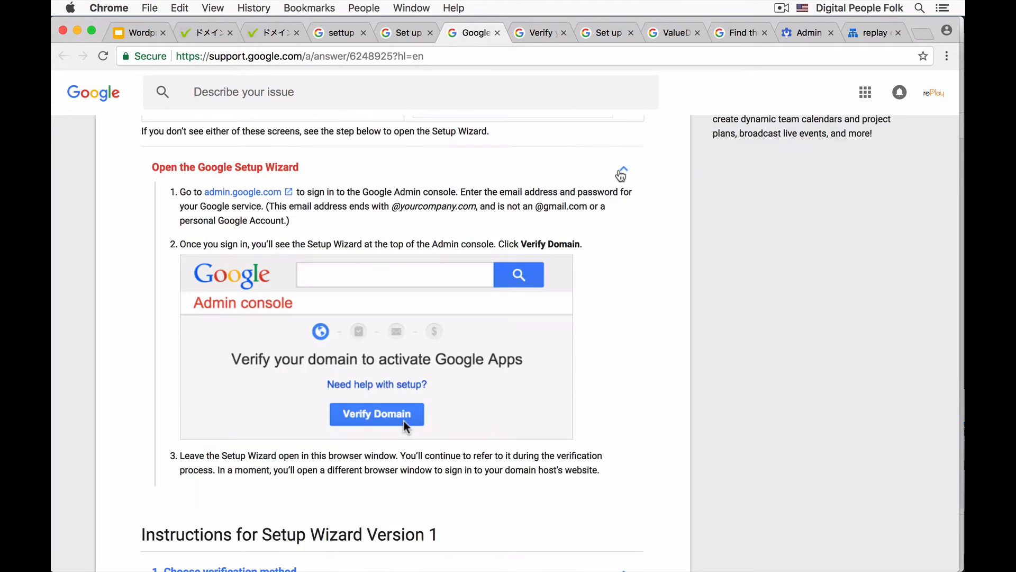
# Scroll the TXT verification record article down to the DNS records step.
pyautogui.scroll(3)
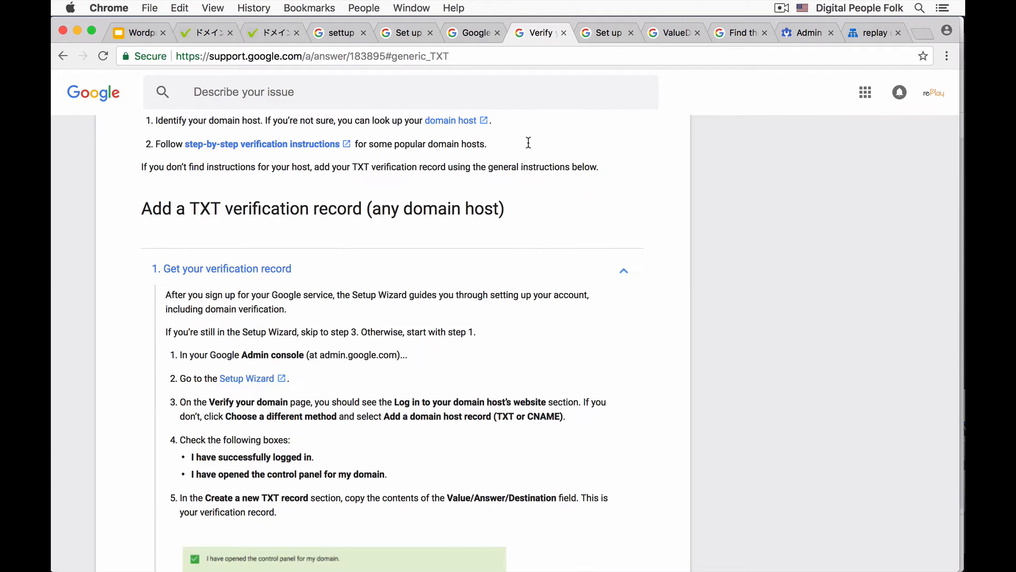
pyautogui.scroll(3)
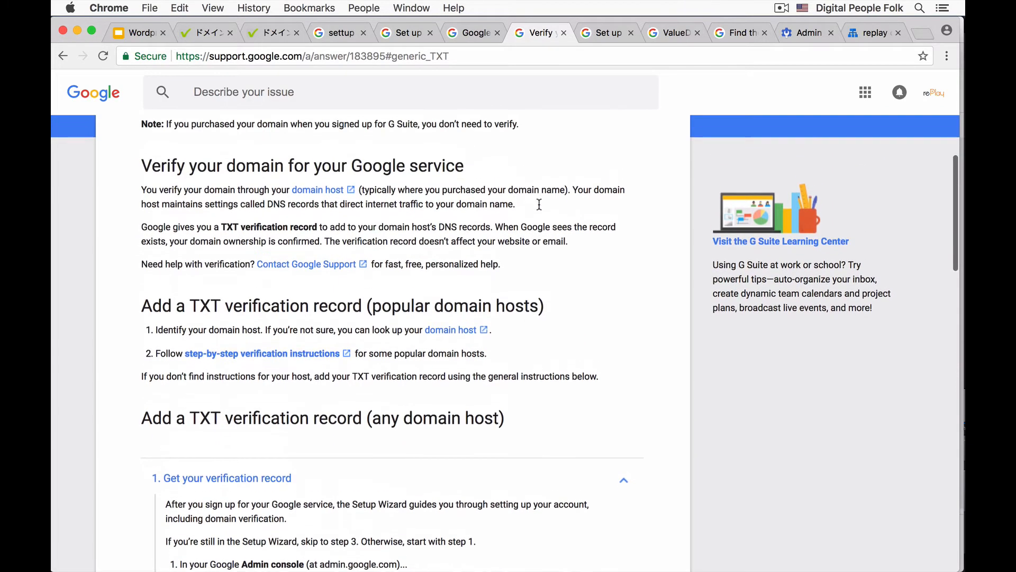
pyautogui.scroll(-3)
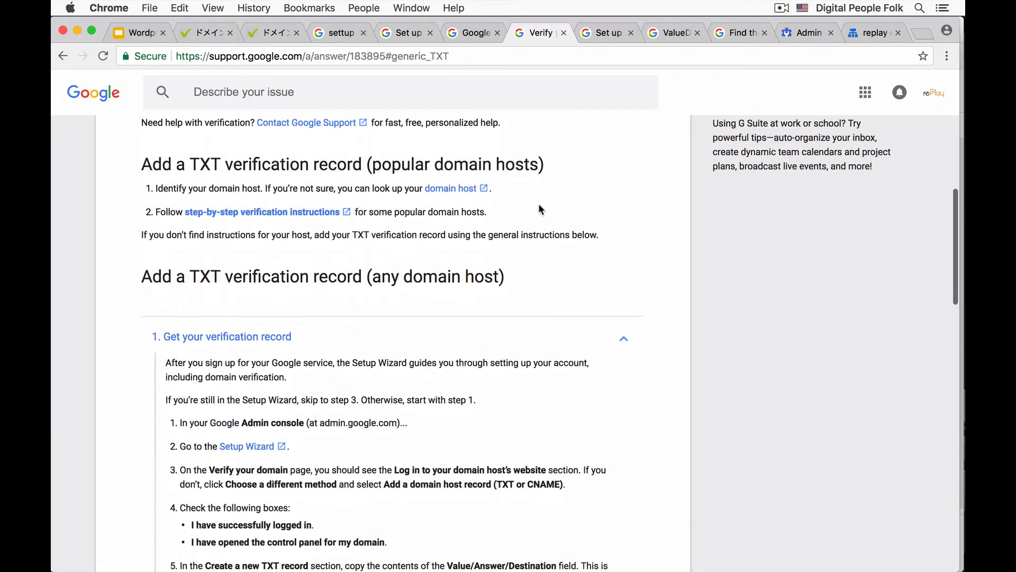
pyautogui.scroll(-3)
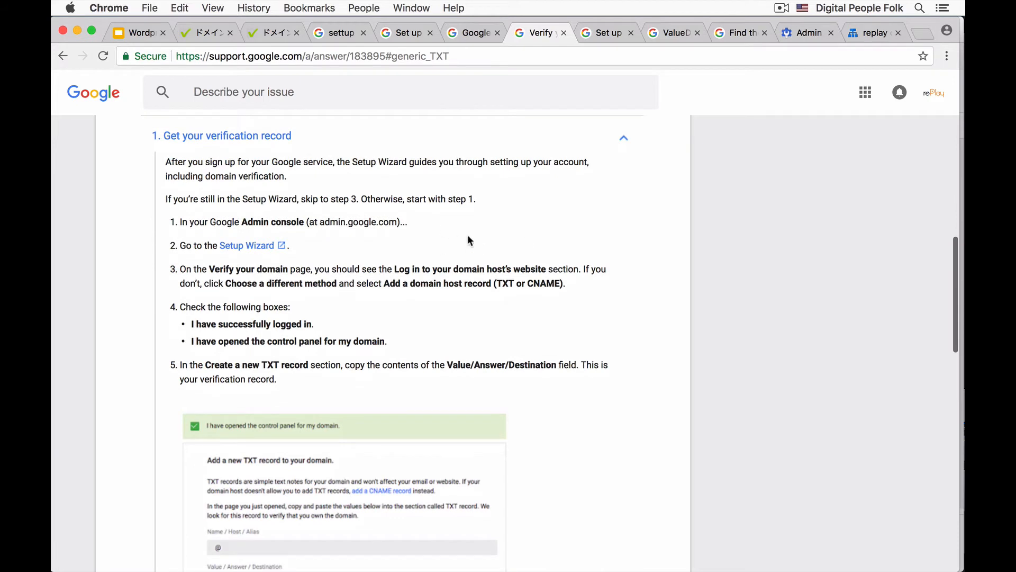
pyautogui.scroll(-3)
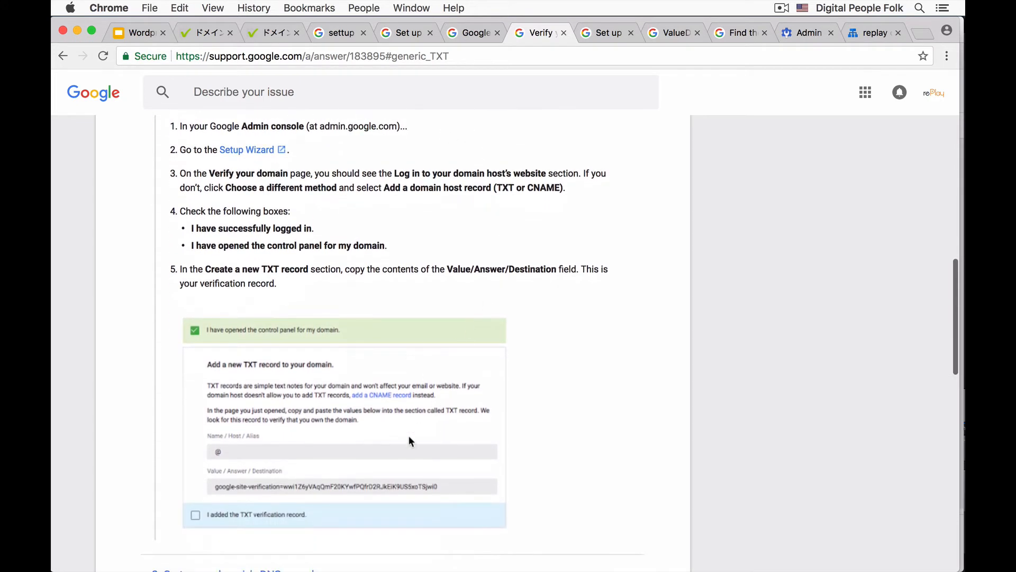
pyautogui.scroll(-3)
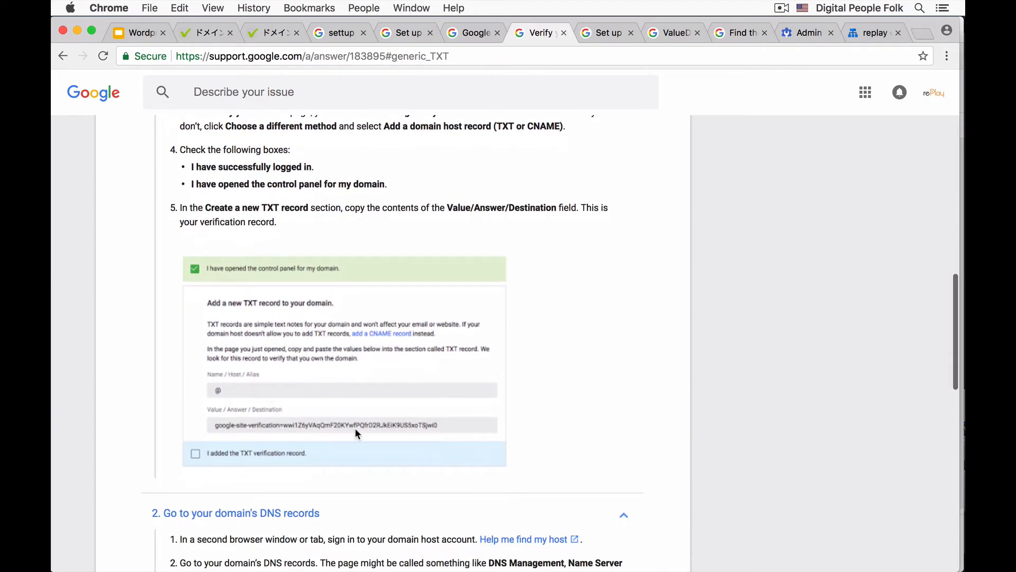
pyautogui.scroll(-3)
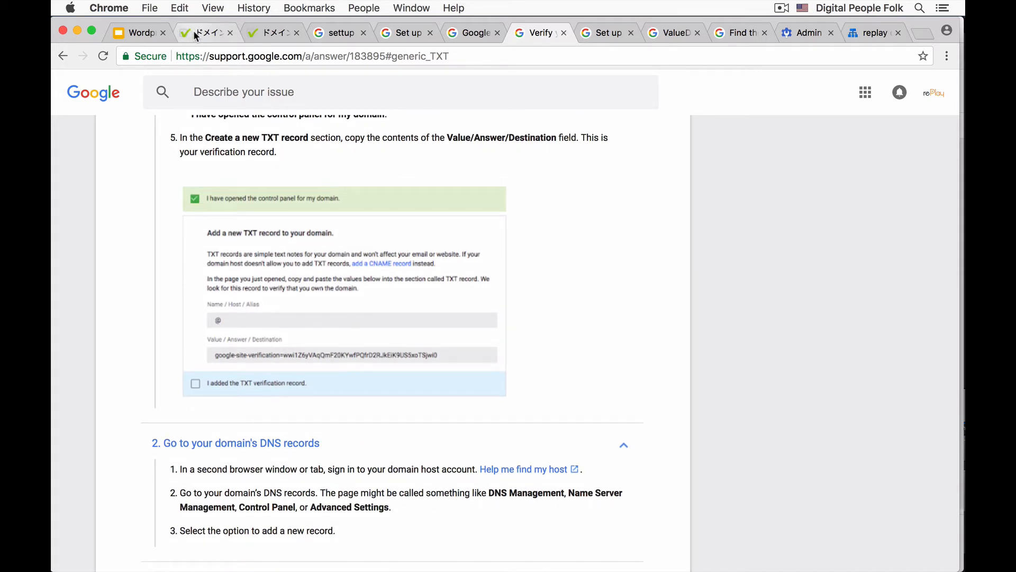
# Review replay.jp's Value-Domain DNS settings with Google MX and SPF entries.
pyautogui.click(206, 33)
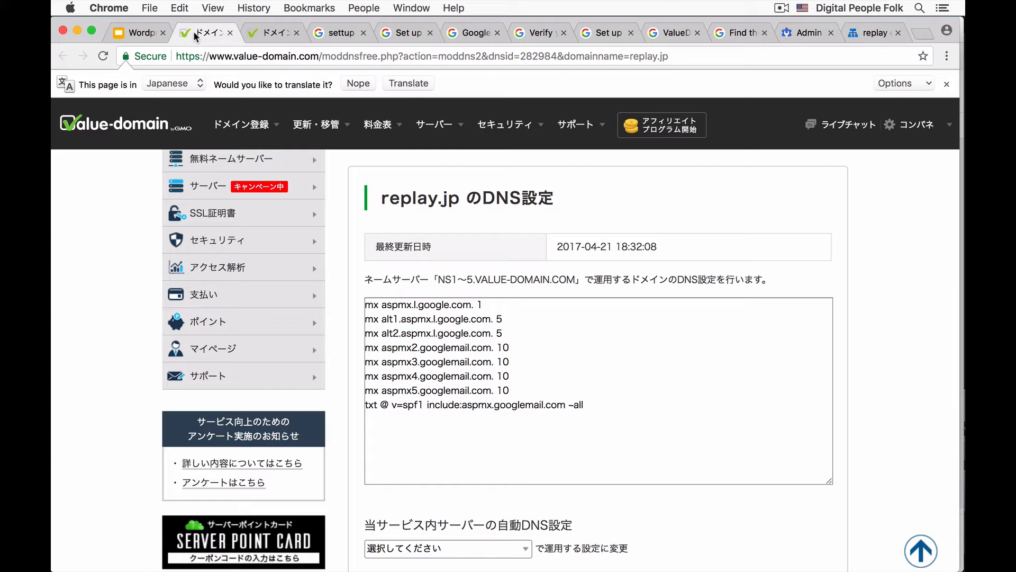
pyautogui.moveTo(227, 37)
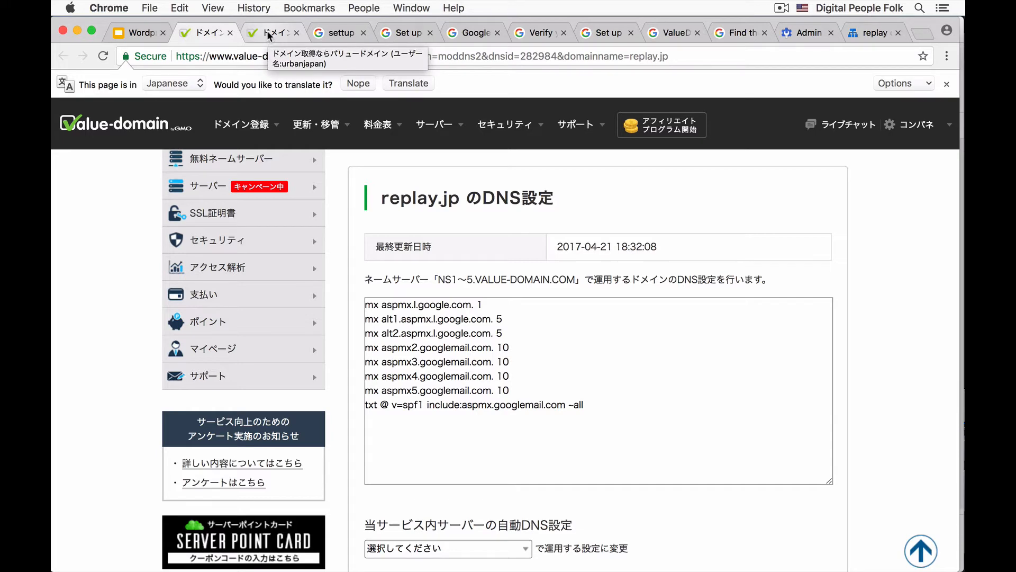
pyautogui.moveTo(268, 37)
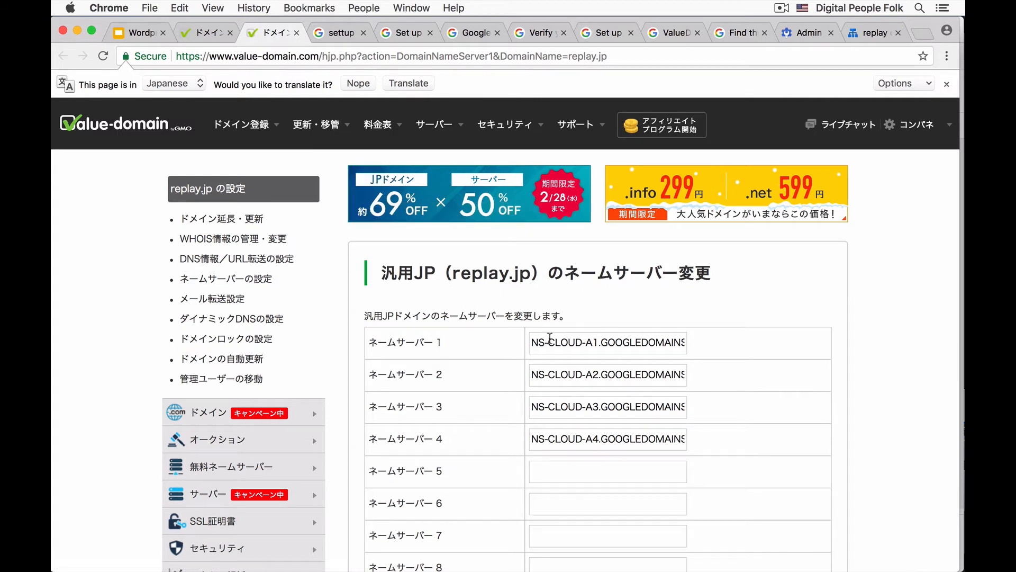
pyautogui.moveTo(570, 400)
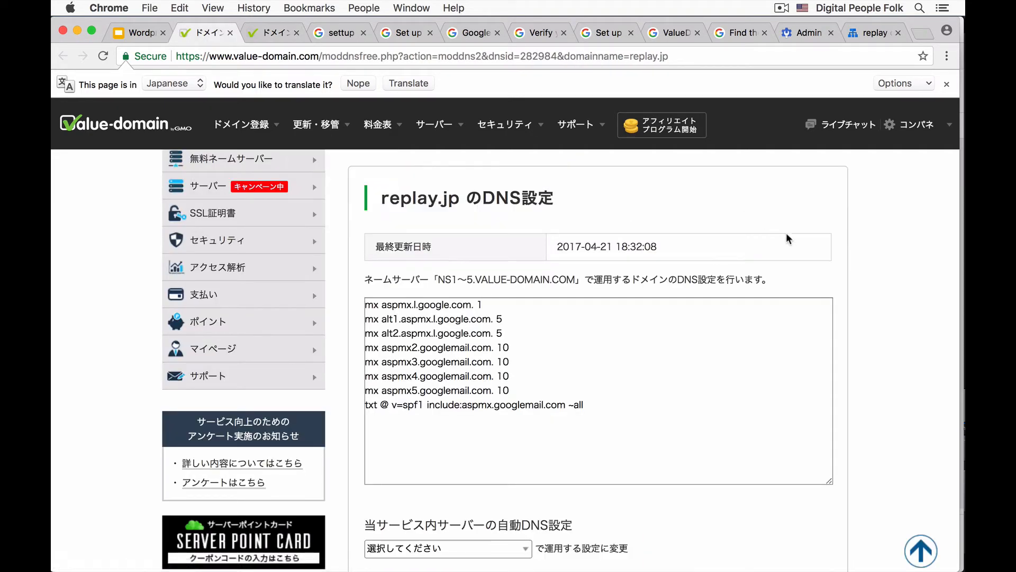
pyautogui.moveTo(496, 345)
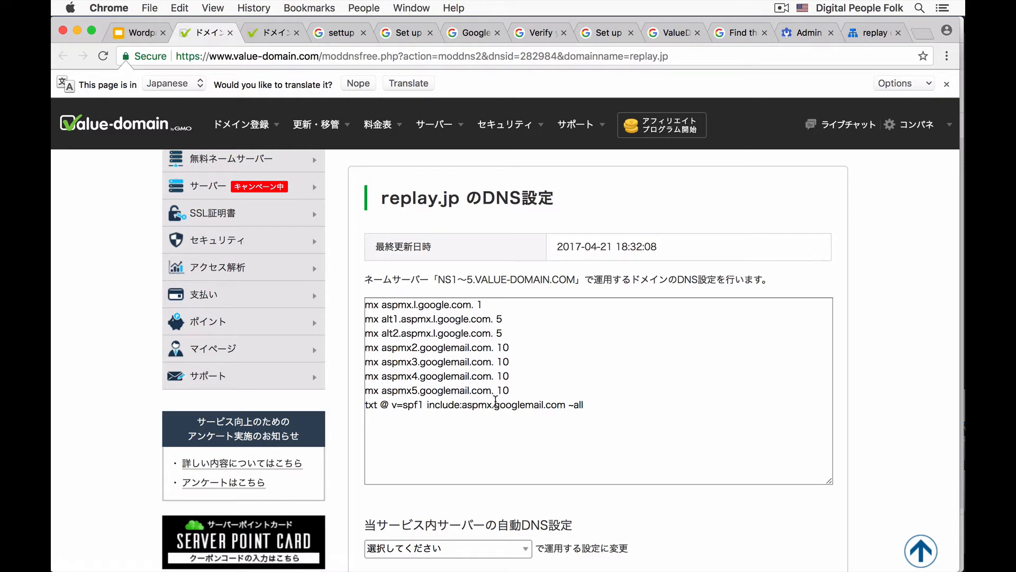
pyautogui.scroll(-3)
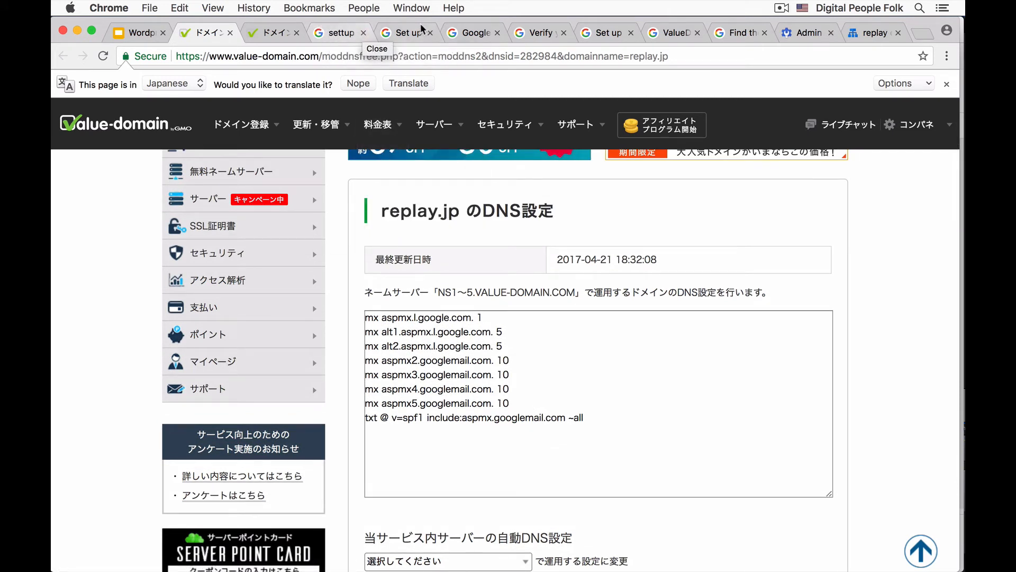
# Show the replay.jp Cloud DNS zone details with A, MX, NS, SOA, CNAME records.
pyautogui.click(874, 32)
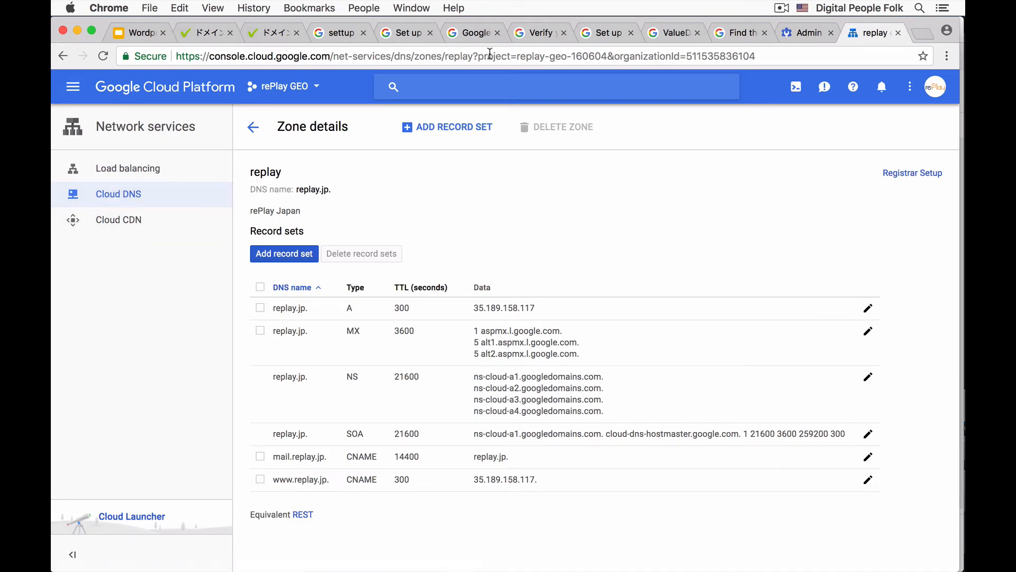
# Scroll to the table of five Google MX record values and priorities.
pyautogui.click(603, 32)
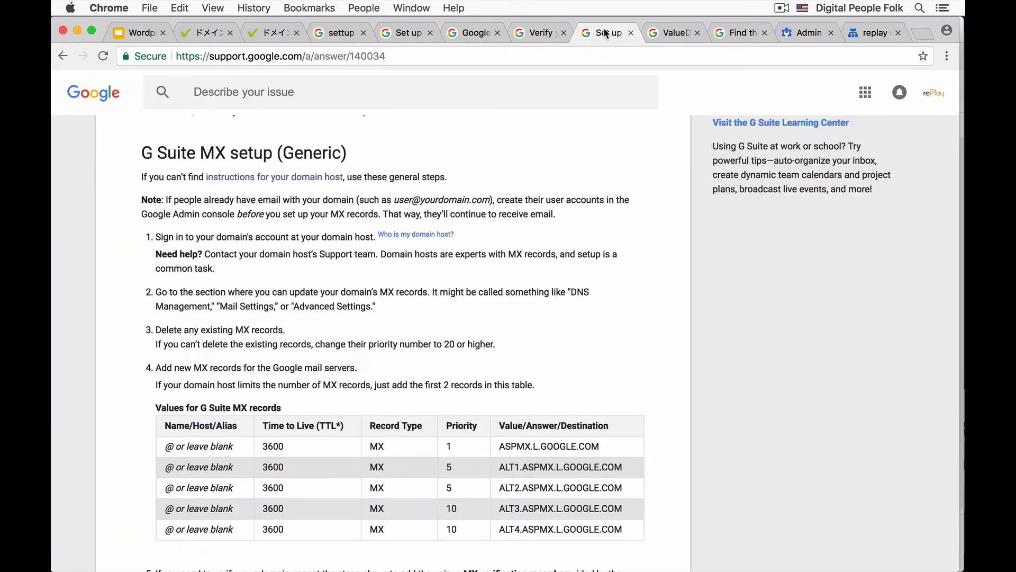
pyautogui.scroll(-3)
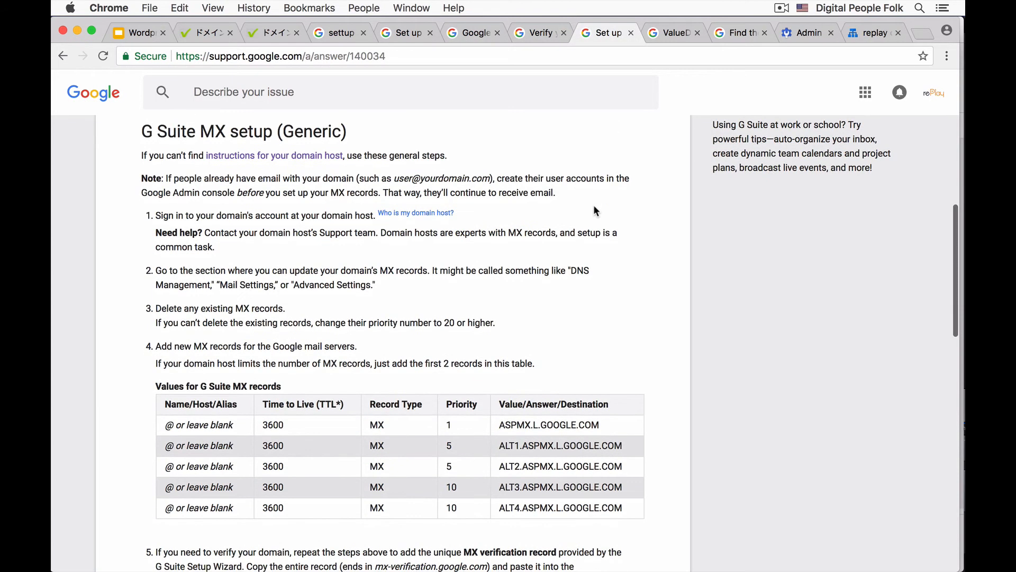
pyautogui.scroll(-3)
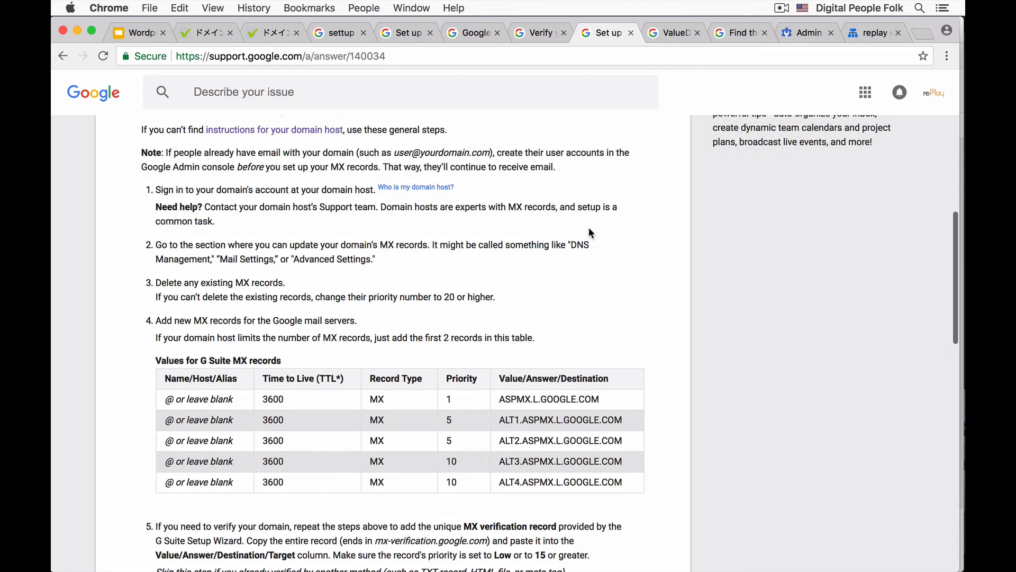
pyautogui.scroll(-3)
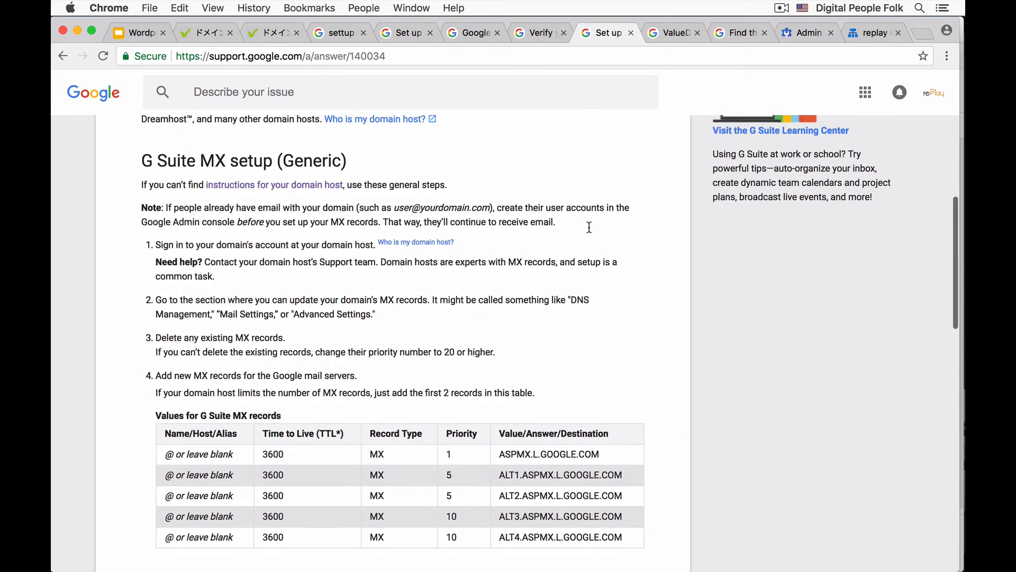
pyautogui.scroll(-3)
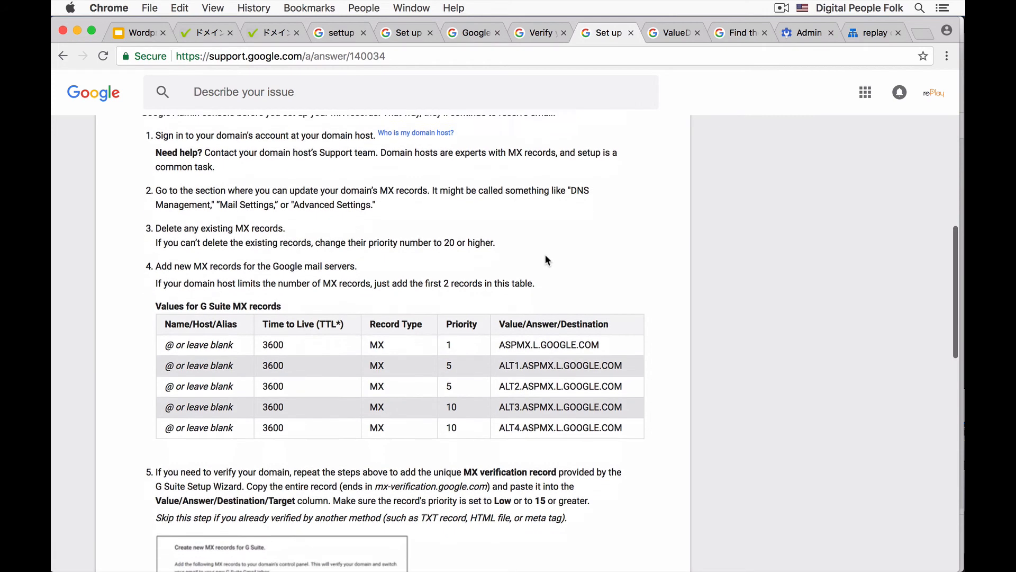
pyautogui.scroll(-3)
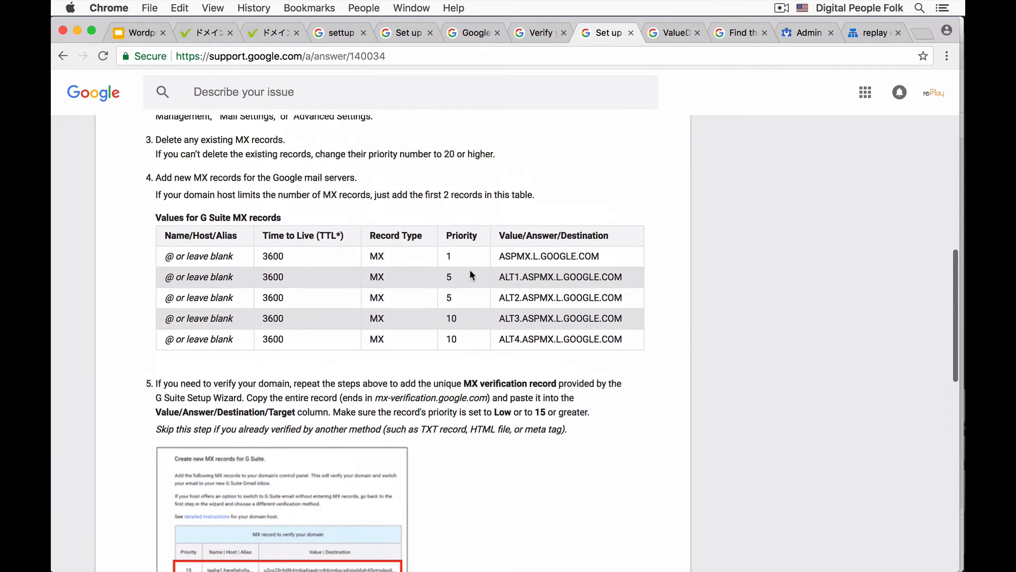
pyautogui.moveTo(527, 292)
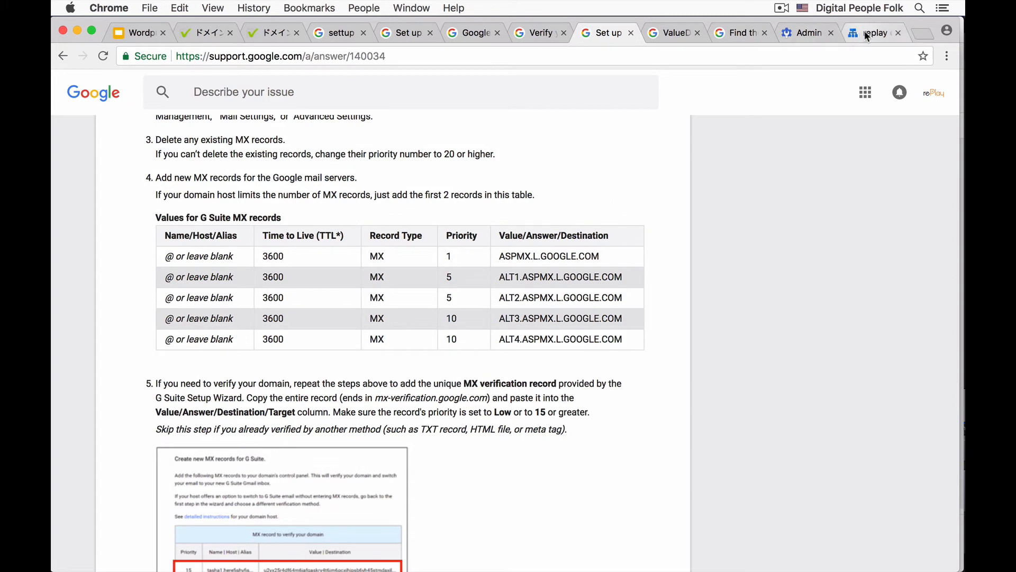
# Edit the replay zone's MX record set listing three Google mail servers.
pyautogui.click(875, 32)
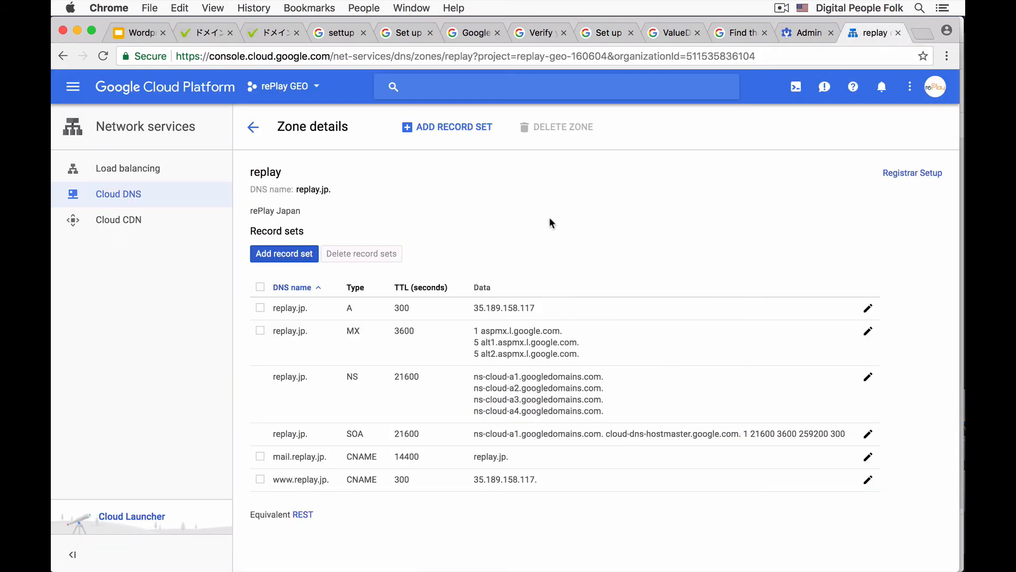
pyautogui.moveTo(436, 237)
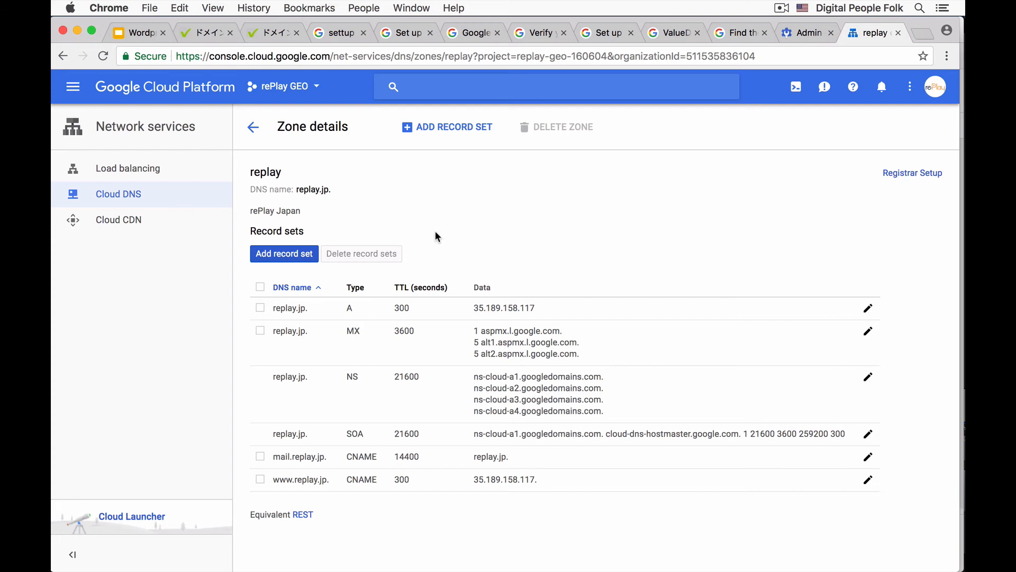
pyautogui.moveTo(382, 338)
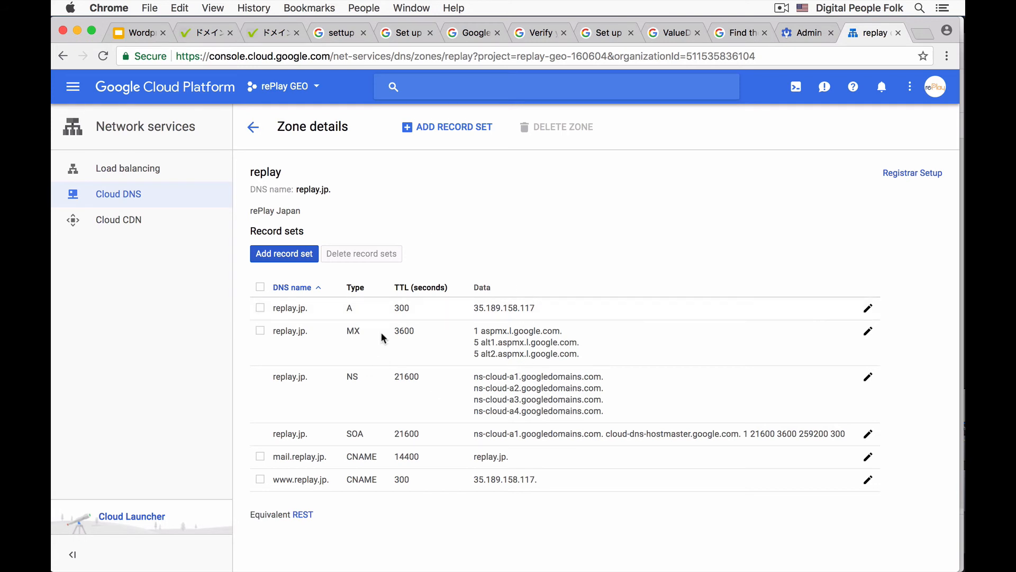
pyautogui.moveTo(400, 339)
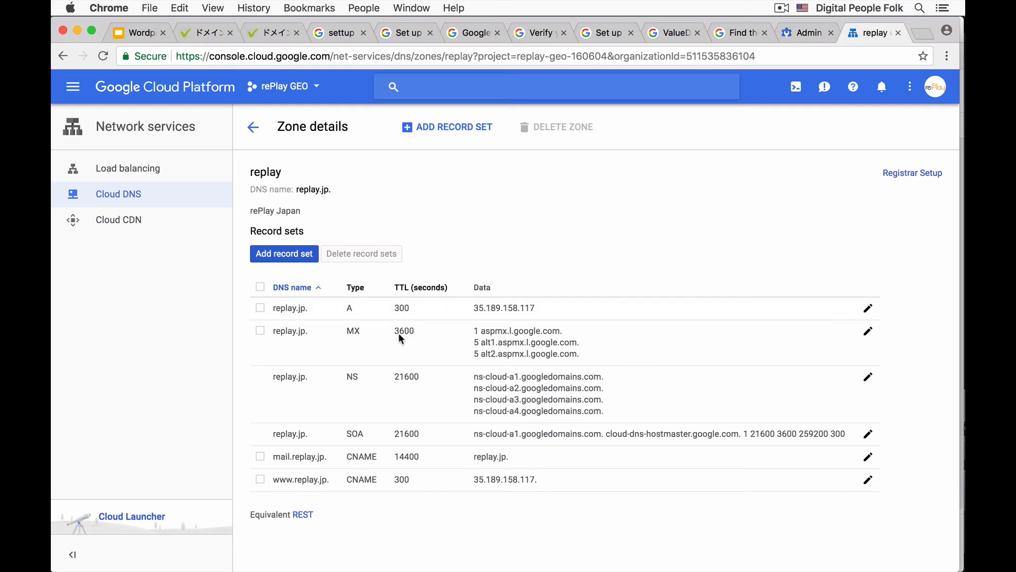
pyautogui.moveTo(354, 342)
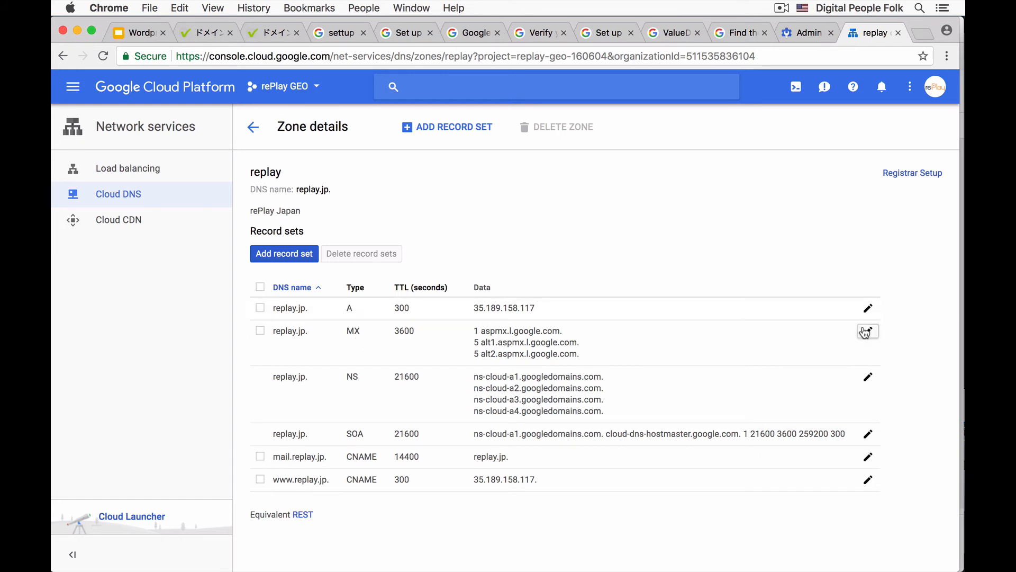
pyautogui.click(867, 332)
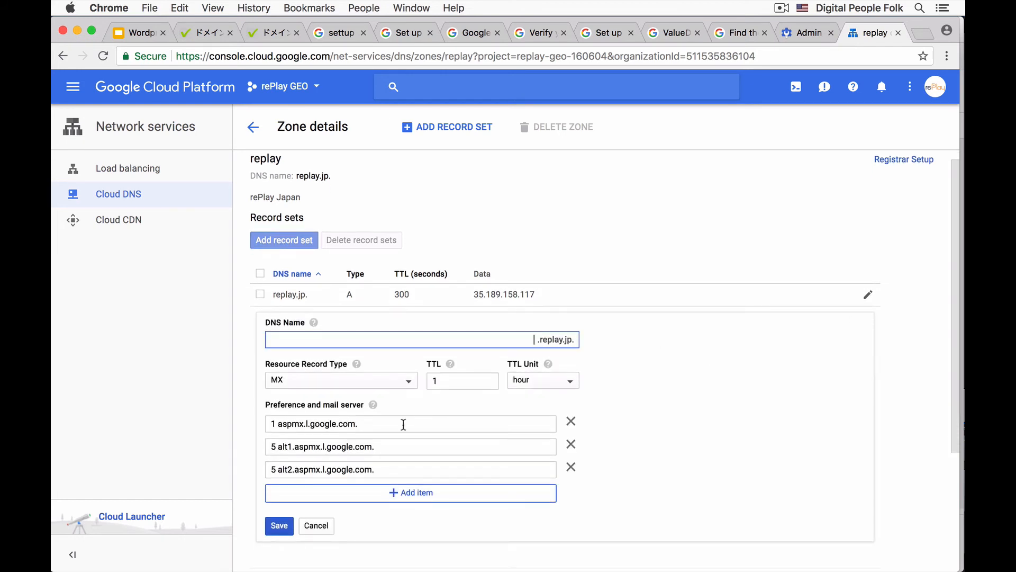
# Review the five Google MX values table and the MX verification record step in the support article.
pyautogui.click(605, 33)
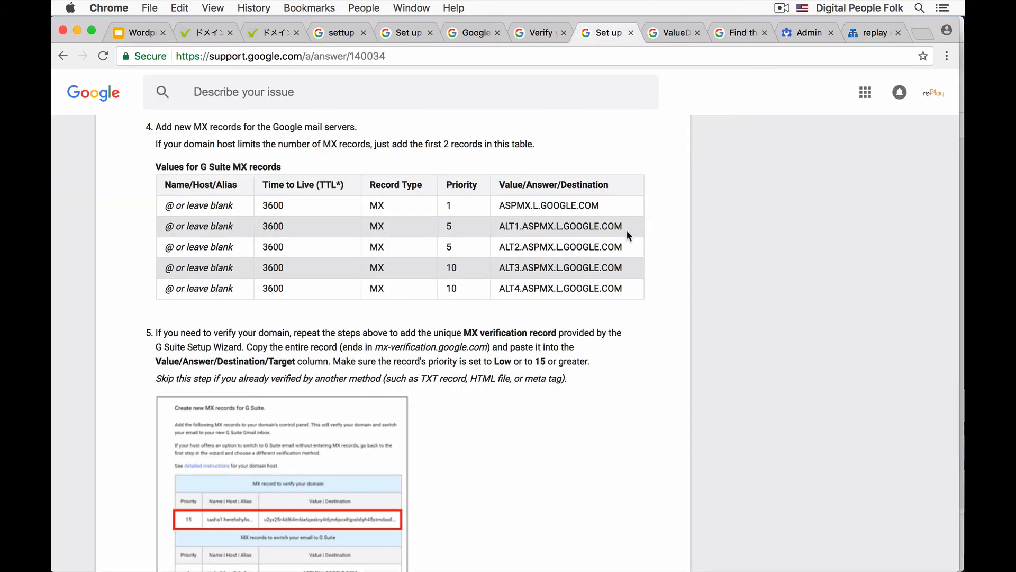
pyautogui.moveTo(551, 269)
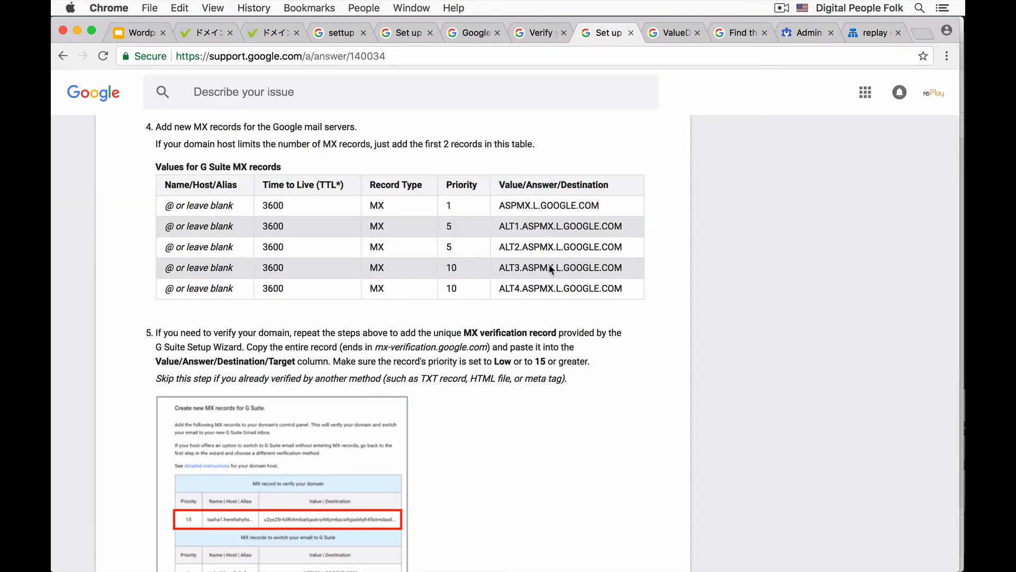
pyautogui.moveTo(588, 323)
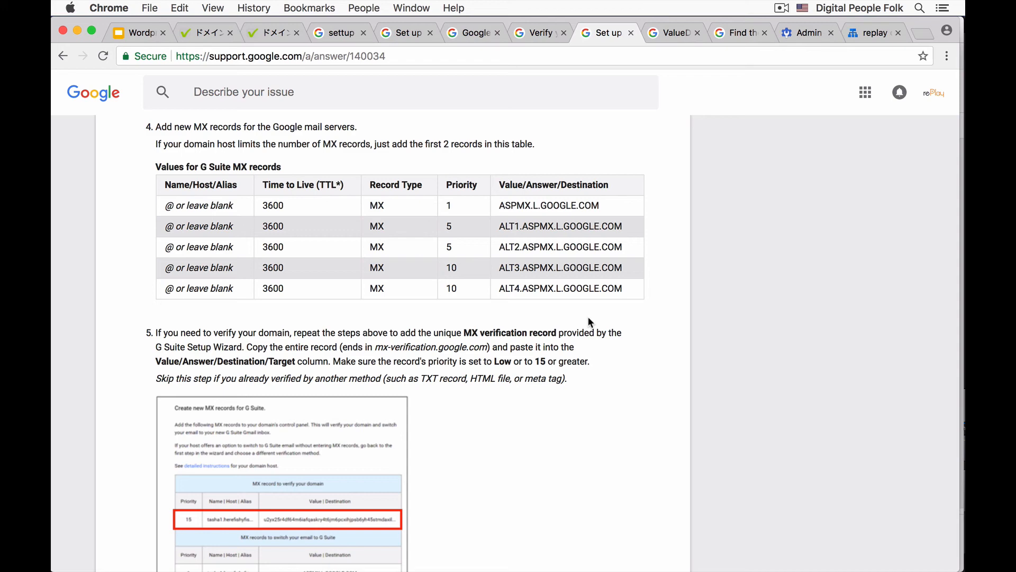
pyautogui.moveTo(713, 214)
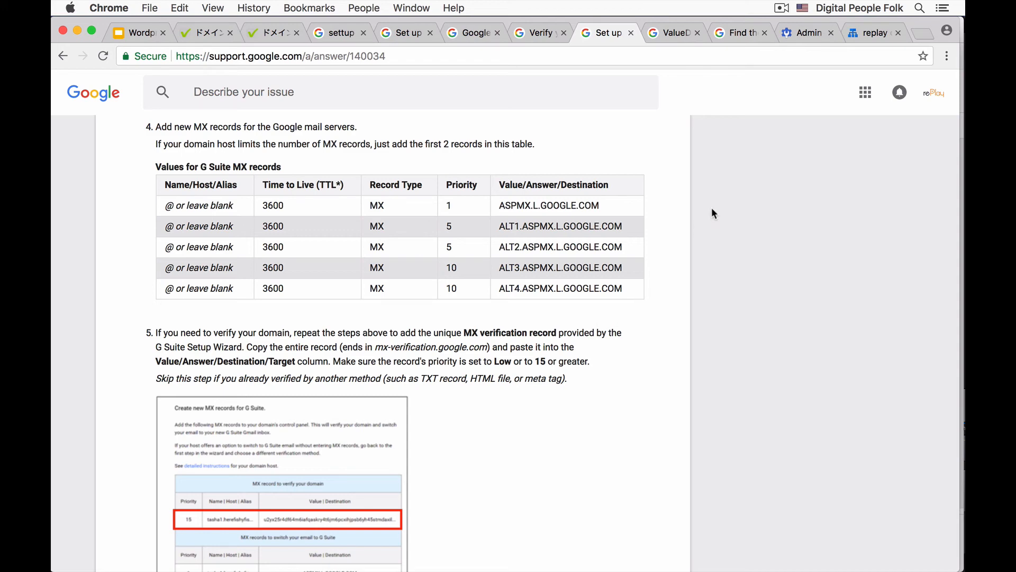
pyautogui.scroll(-3)
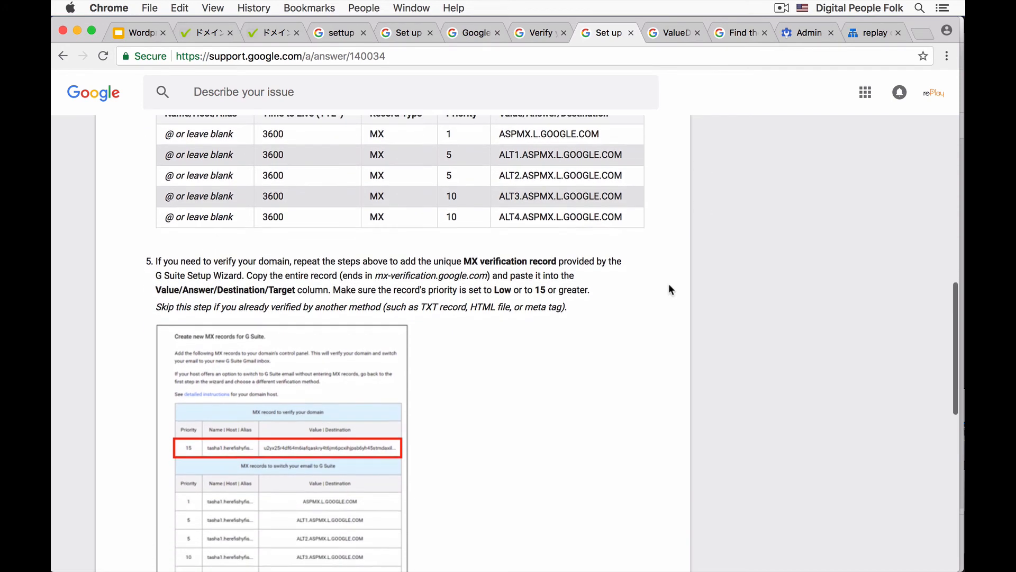
pyautogui.scroll(-3)
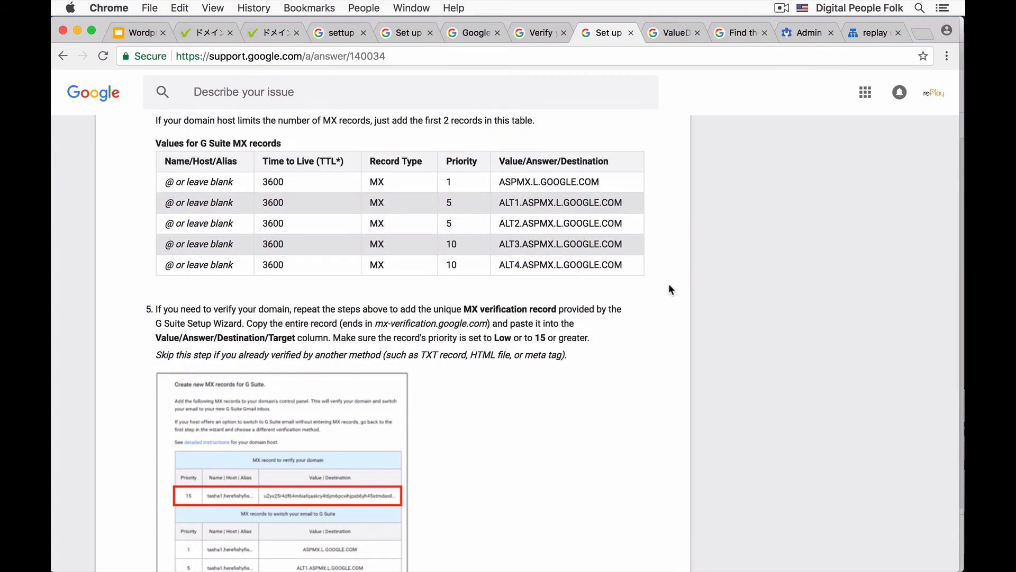
pyautogui.moveTo(662, 280)
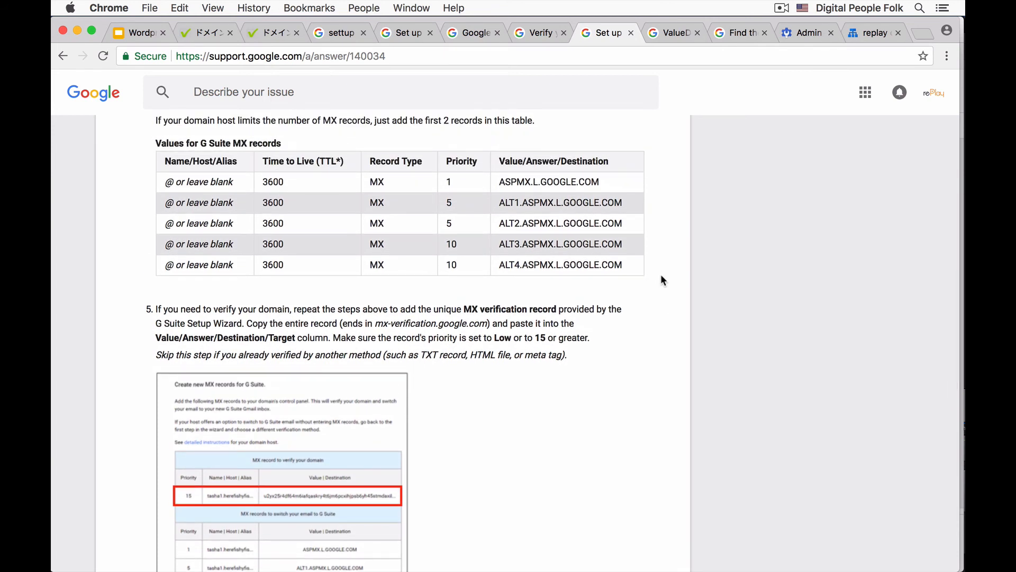
pyautogui.scroll(-3)
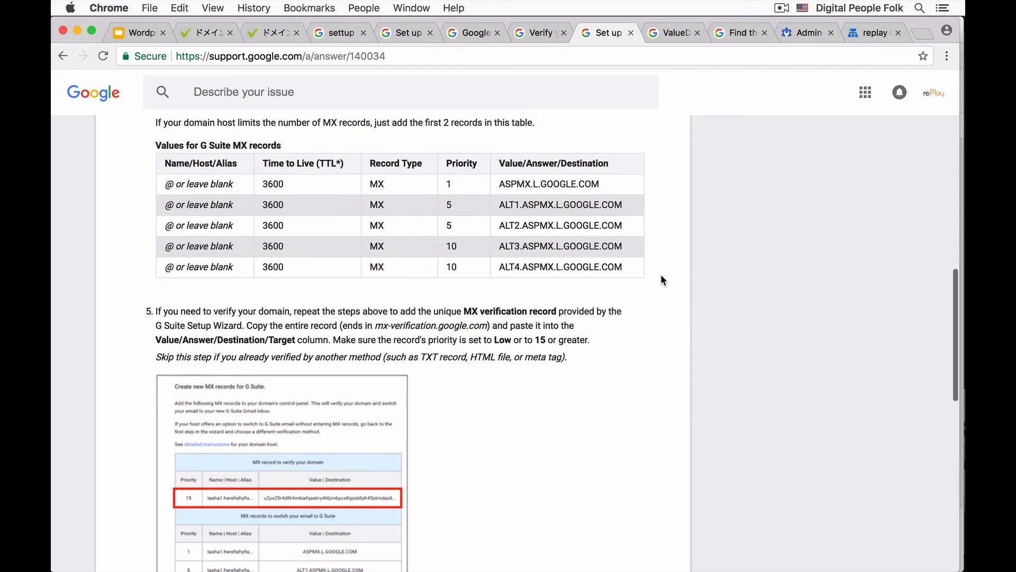